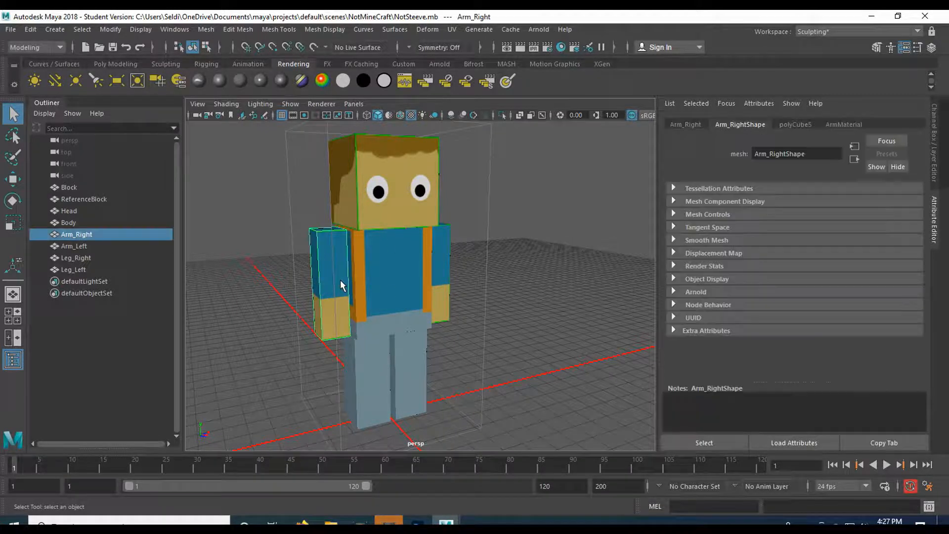
Step: Deselect Arm_Right, orbit around the character, and switch the menu set to Rigging
{"action": "left_click", "coordinate": [68, 210]}
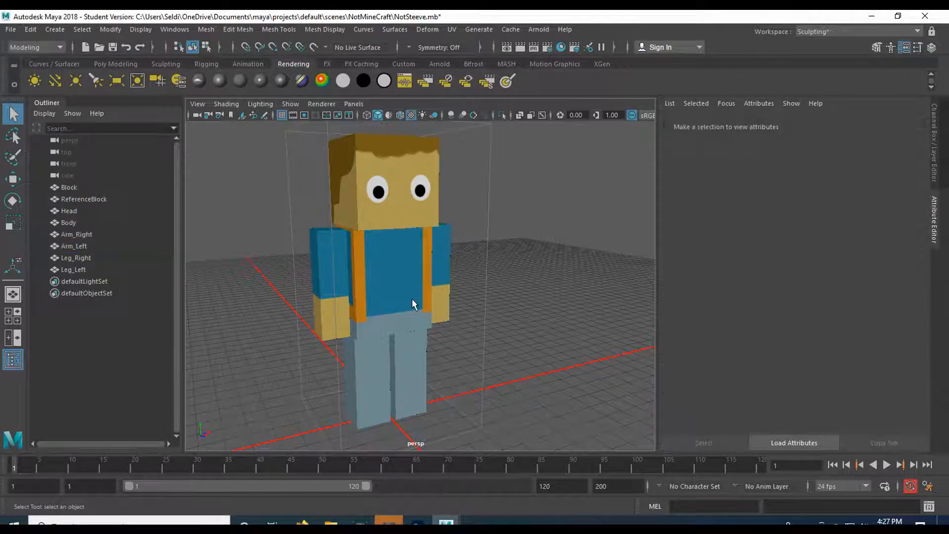
{"action": "left_click_drag", "start_coordinate": [414, 302], "coordinate": [363, 274]}
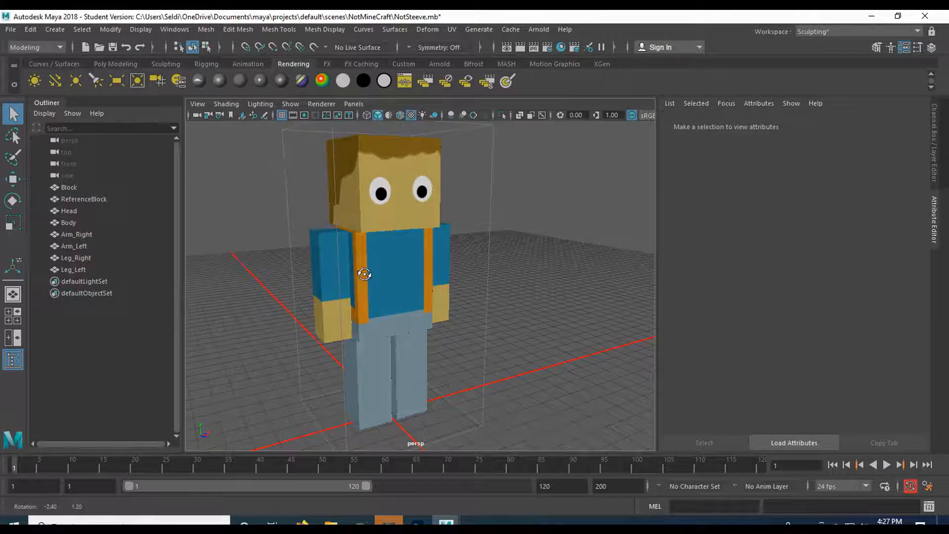
{"action": "left_click_drag", "start_coordinate": [364, 274], "coordinate": [467, 254]}
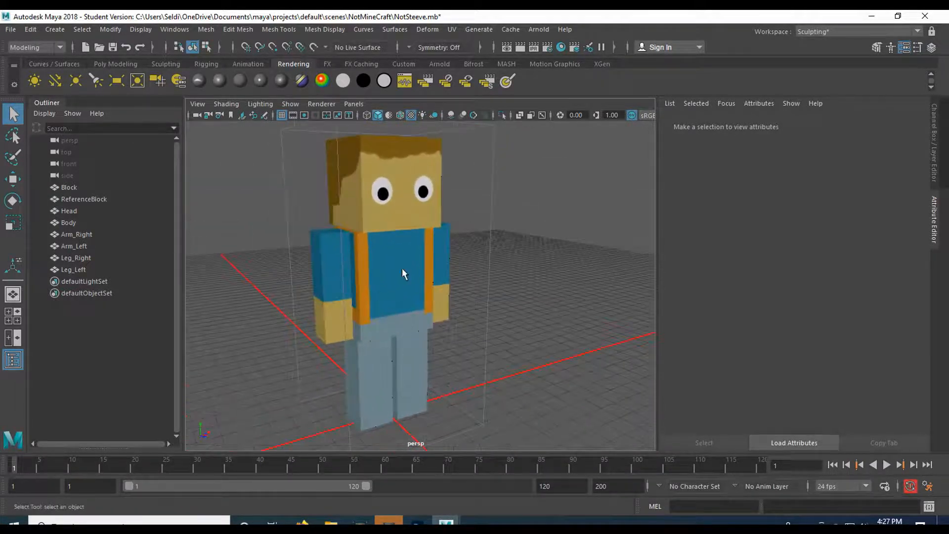
{"action": "left_click_drag", "start_coordinate": [404, 273], "coordinate": [377, 260]}
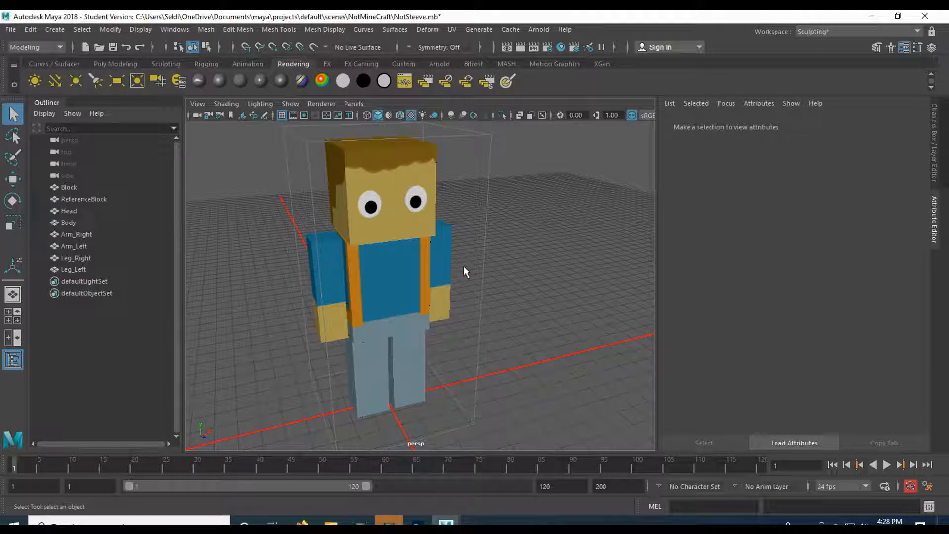
{"action": "left_click", "coordinate": [35, 47]}
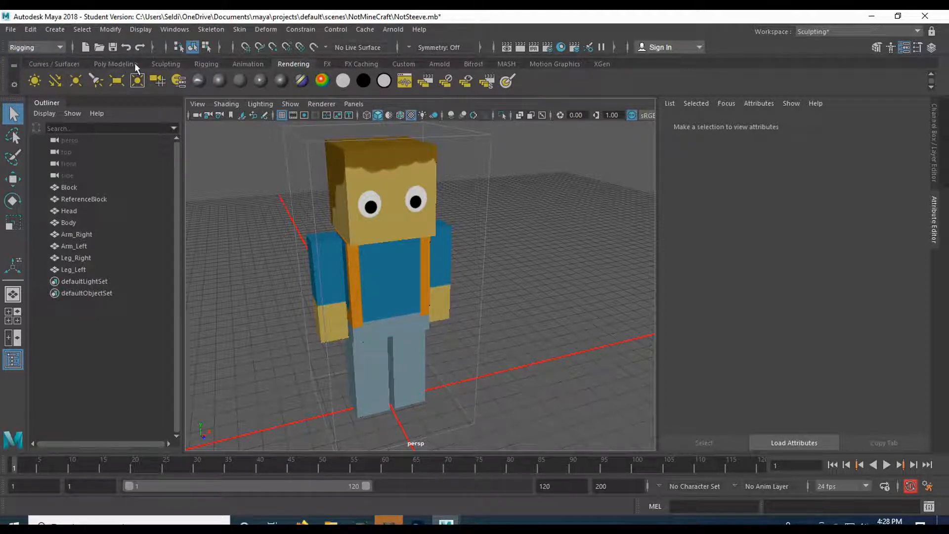
Step: Bring up the Rigging shelf, go to front view, and place joint1 at the origin with Create Joints
{"action": "left_click", "coordinate": [205, 64]}
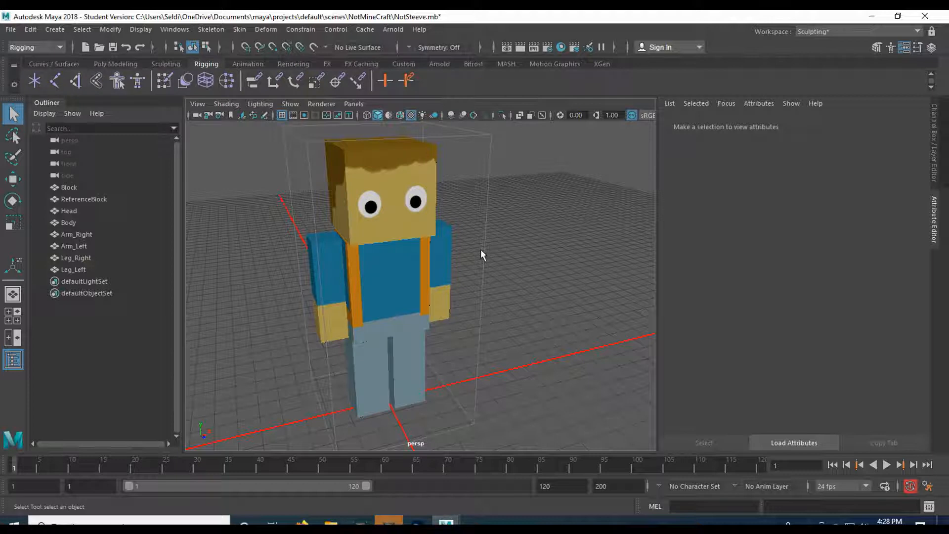
{"action": "left_click", "coordinate": [33, 47]}
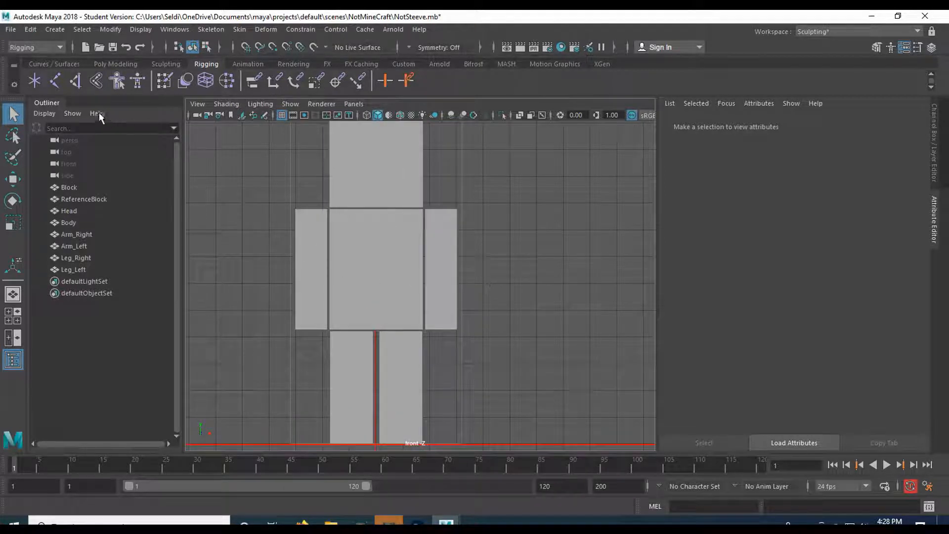
{"action": "left_click", "coordinate": [55, 81]}
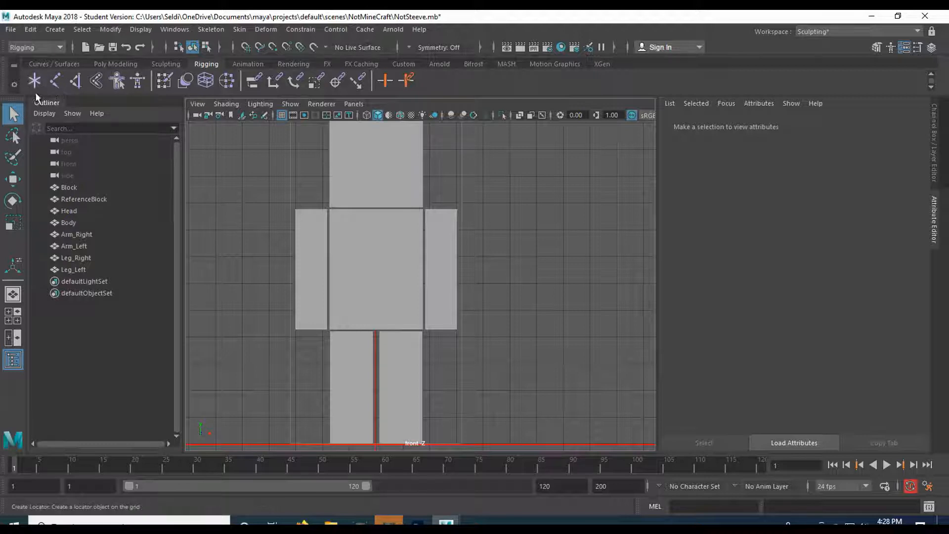
{"action": "mouse_move", "coordinate": [76, 80]}
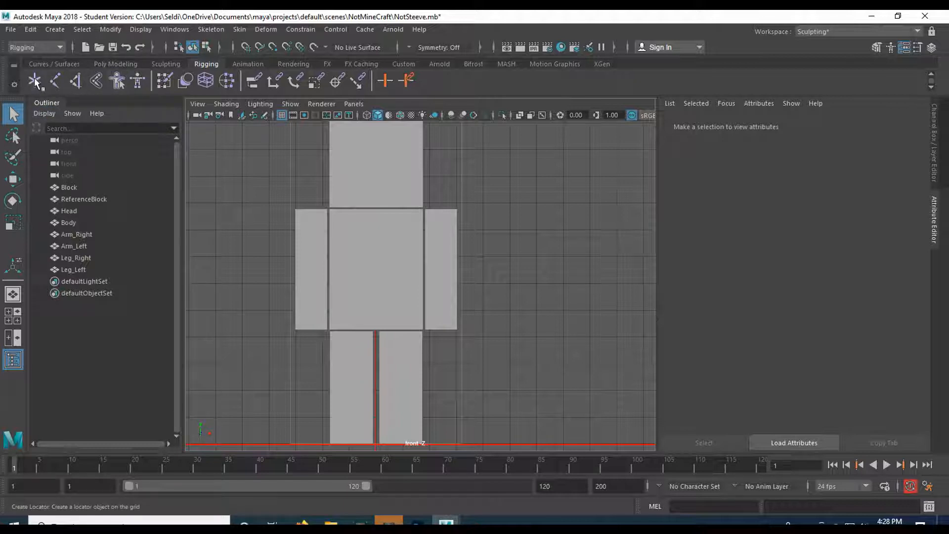
{"action": "left_click", "coordinate": [55, 80]}
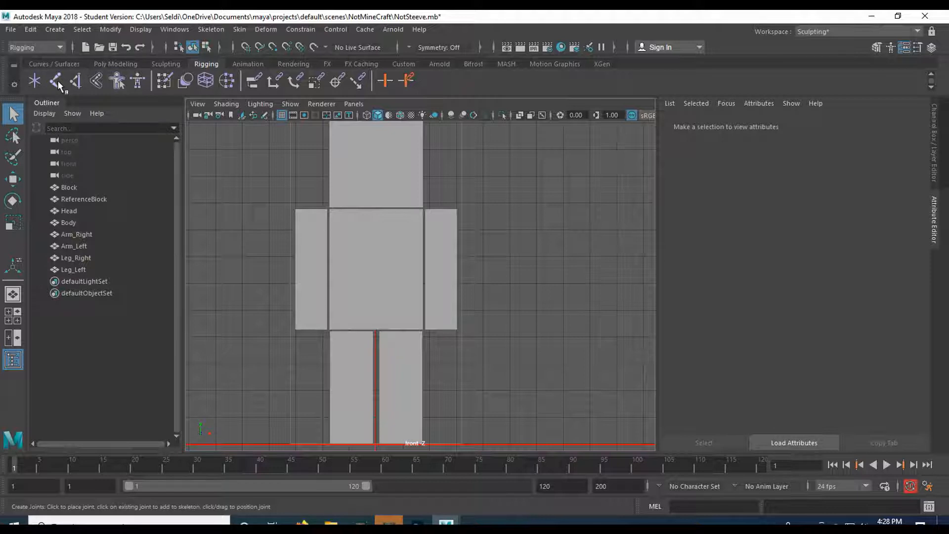
{"action": "left_click", "coordinate": [13, 266]}
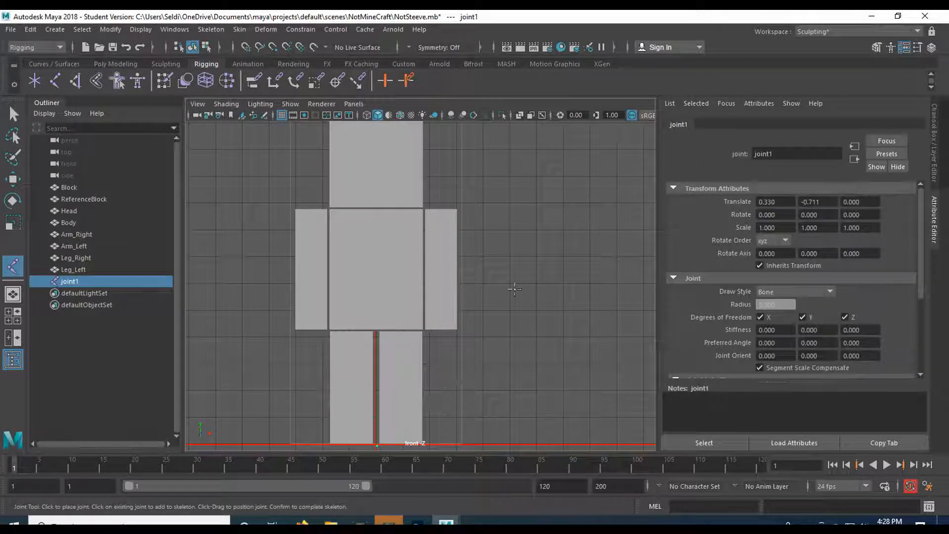
{"action": "mouse_move", "coordinate": [376, 445]}
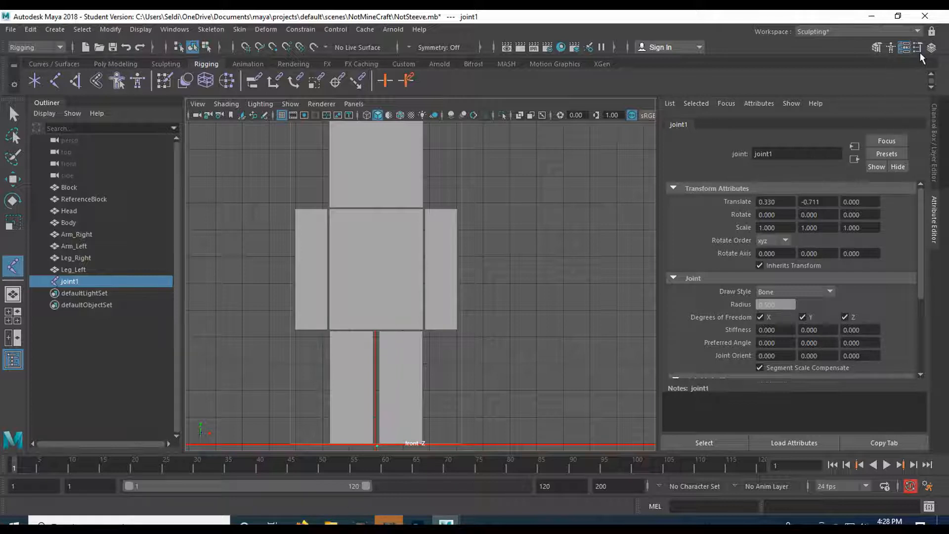
Step: Set the Joint Tool's short bone radius to 2 and add joint2 from joint1
{"action": "left_click", "coordinate": [917, 48]}
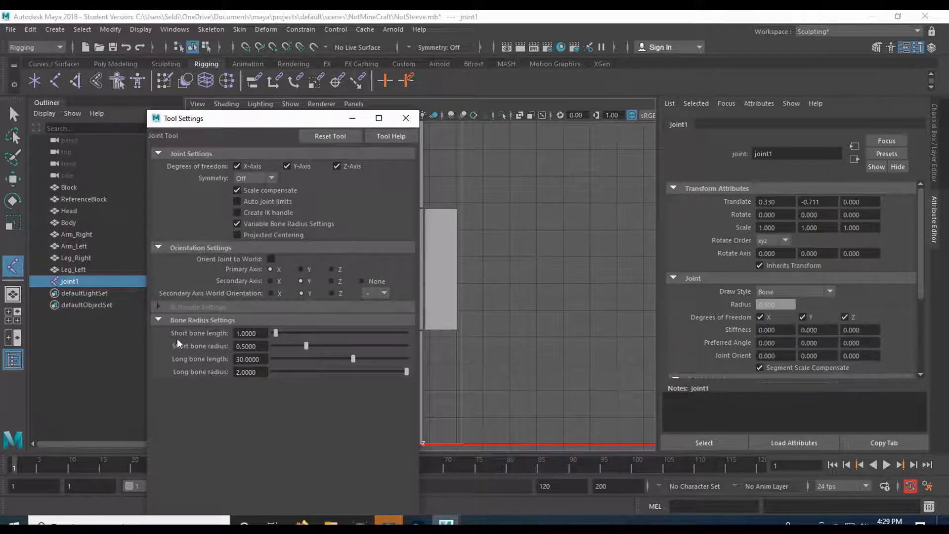
{"action": "left_click", "coordinate": [248, 333]}
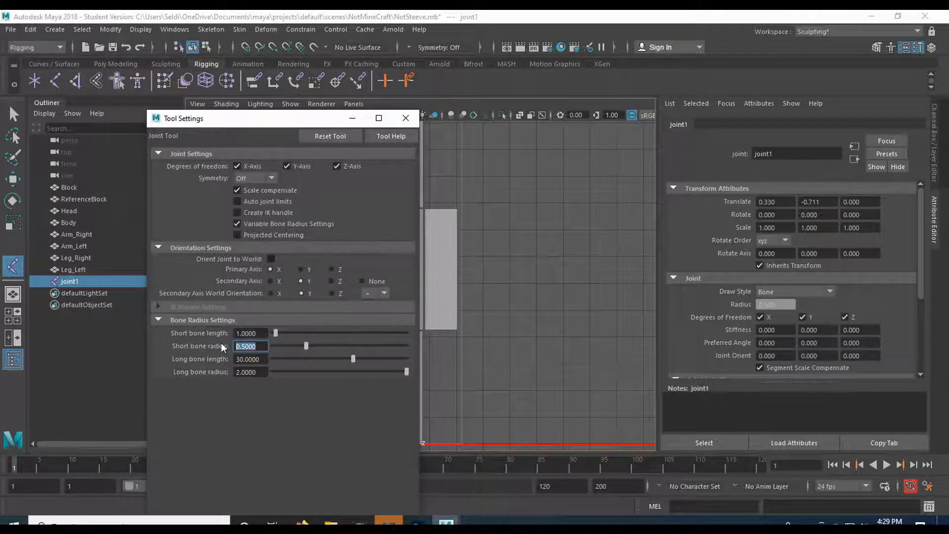
{"action": "type", "text": "2"}
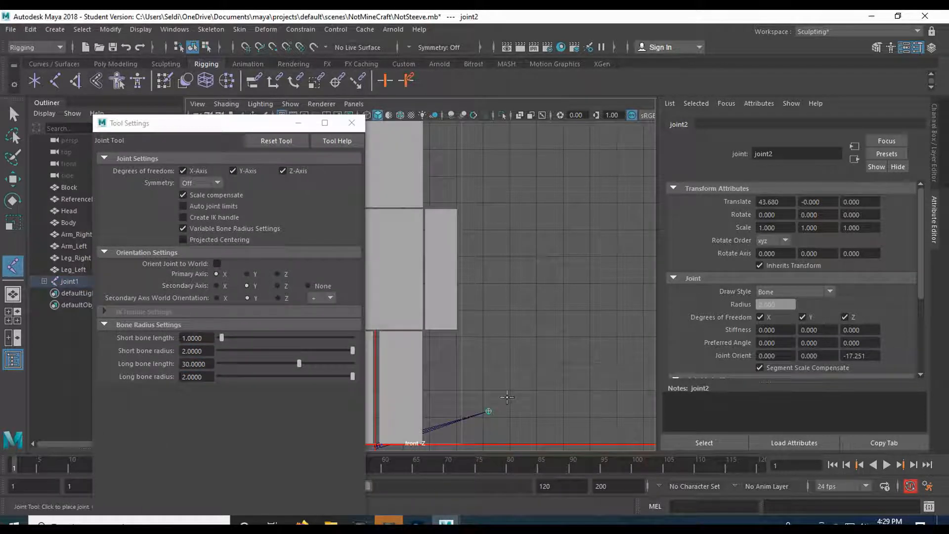
Step: Dismiss the tool settings and rename joint1 to Root in the Channel Box
{"action": "left_click", "coordinate": [351, 122]}
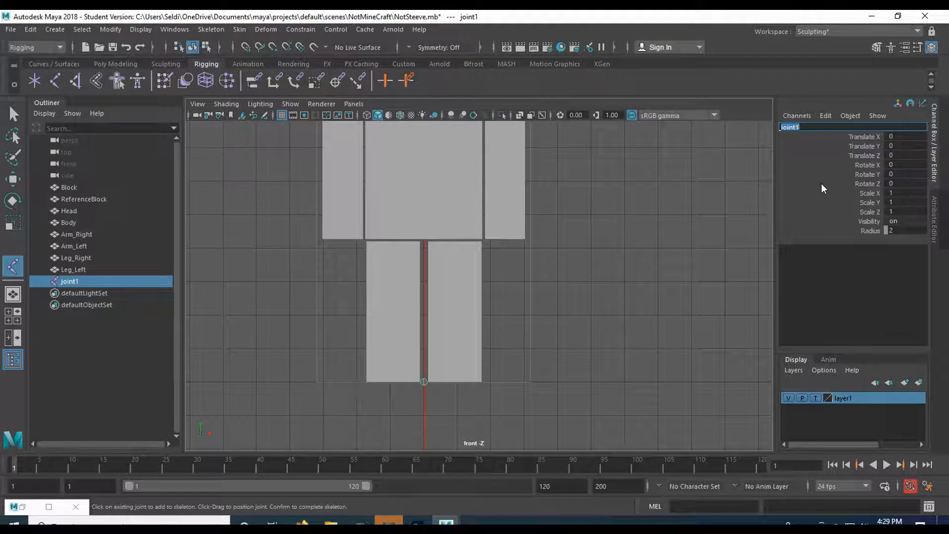
{"action": "type", "text": "Root"}
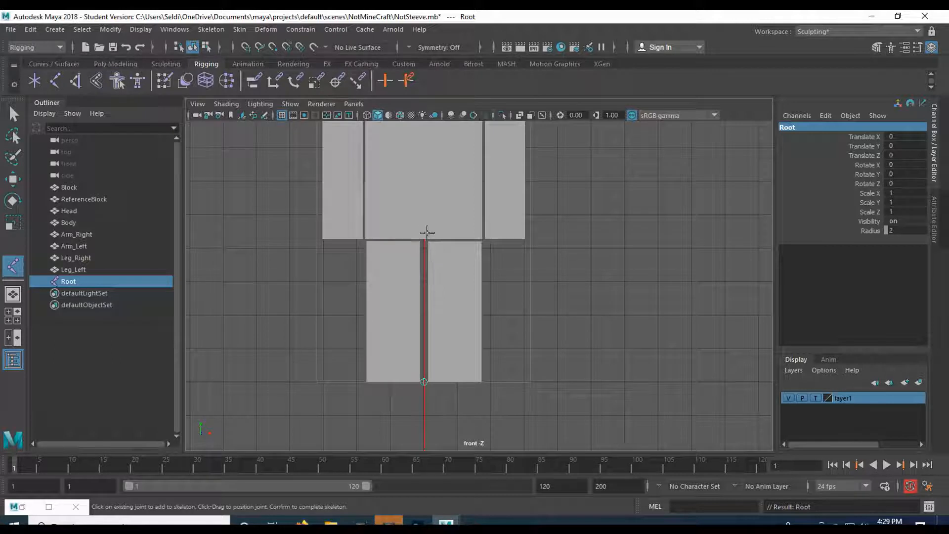
{"action": "mouse_move", "coordinate": [422, 217]}
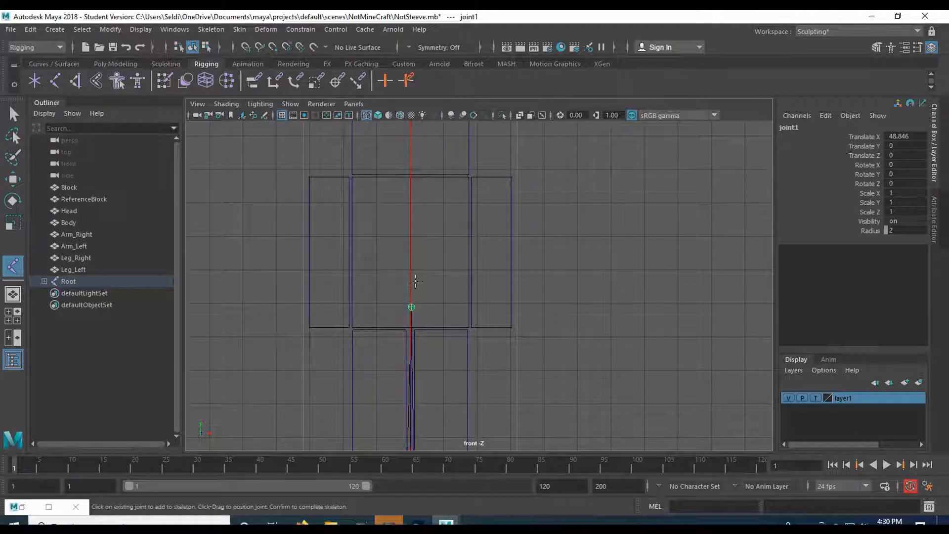
{"action": "mouse_move", "coordinate": [414, 290]}
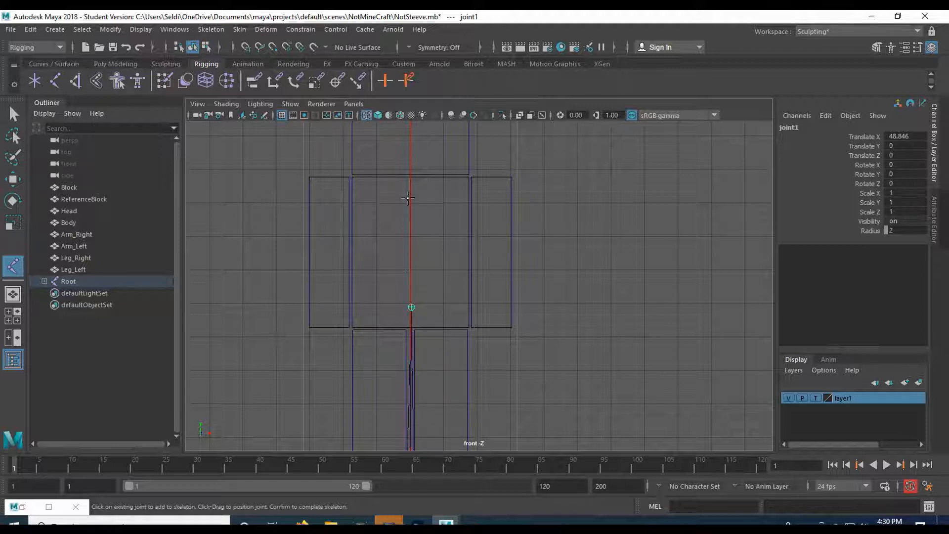
{"action": "mouse_move", "coordinate": [413, 200]}
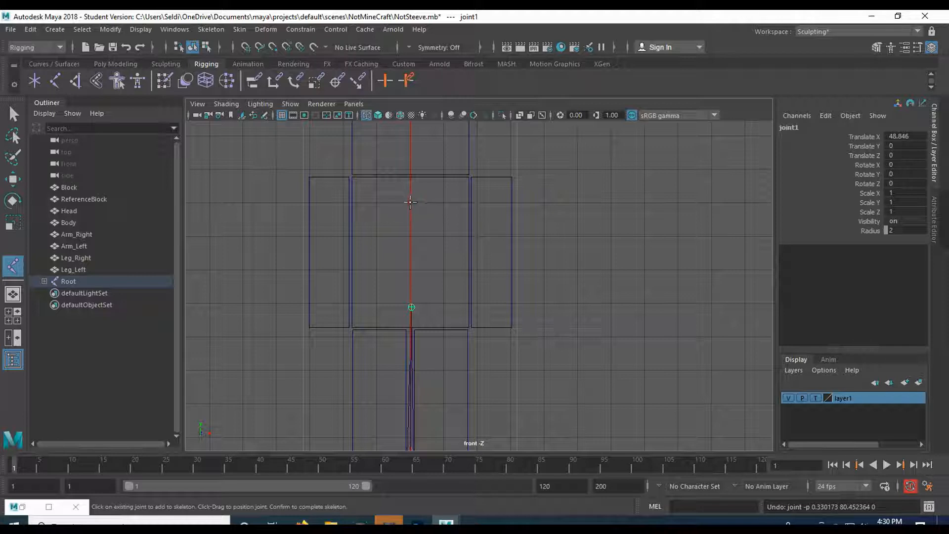
Step: Place spine joints from Root up through the torso top to the top of the head
{"action": "left_click", "coordinate": [411, 202]}
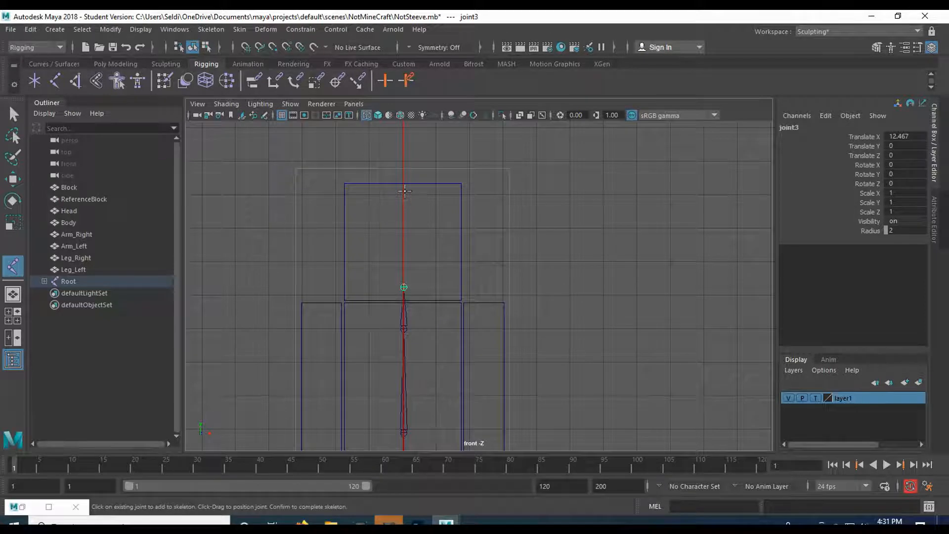
{"action": "left_click", "coordinate": [403, 192]}
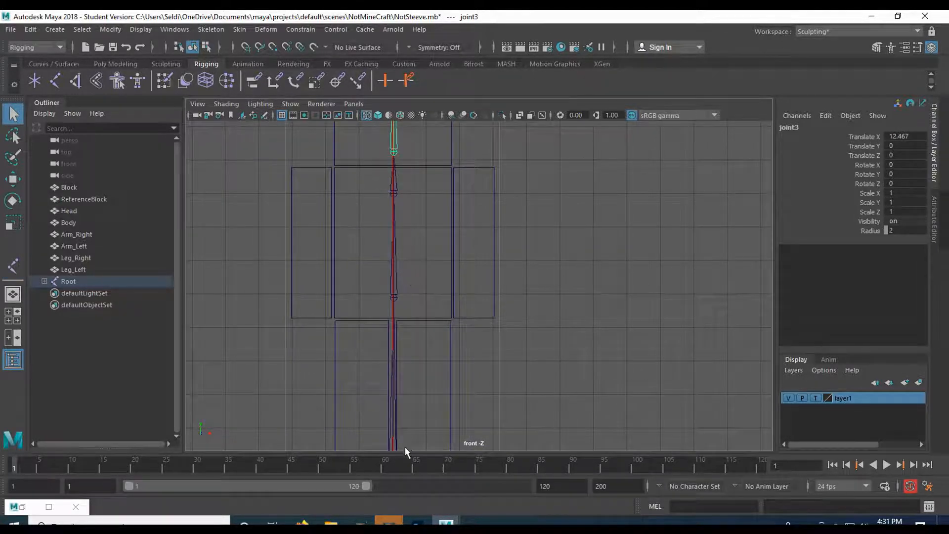
Step: Rename the spine joints to Pelvis and Chest and start naming the neck joint 'Ned'
{"action": "left_click", "coordinate": [76, 257]}
{"action": "type", "text": "Pelvis"}
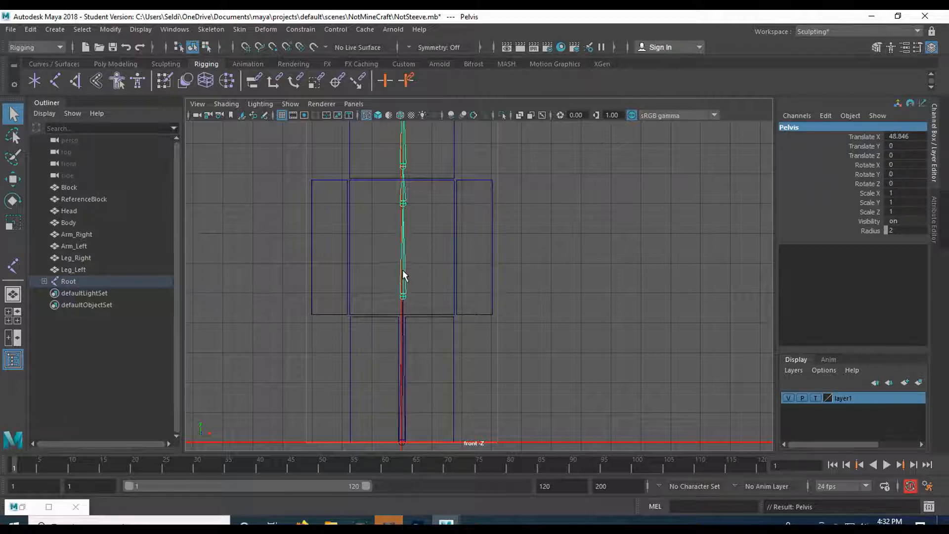
{"action": "mouse_move", "coordinate": [404, 208]}
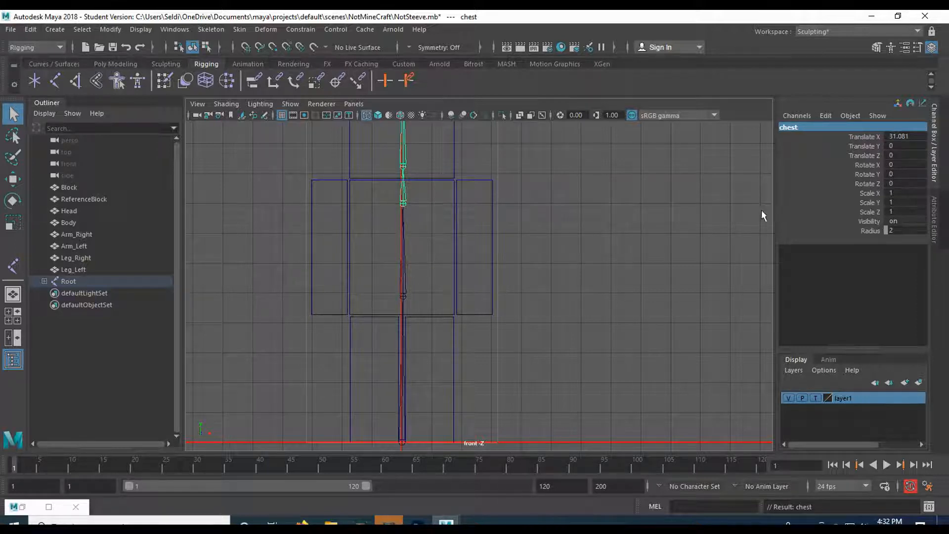
{"action": "double_click", "coordinate": [788, 127]}
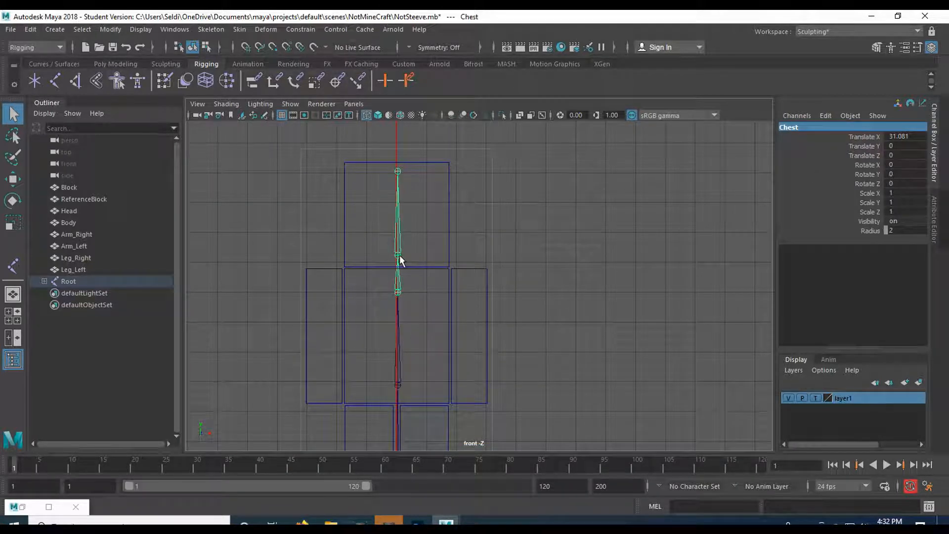
{"action": "left_click", "coordinate": [398, 251]}
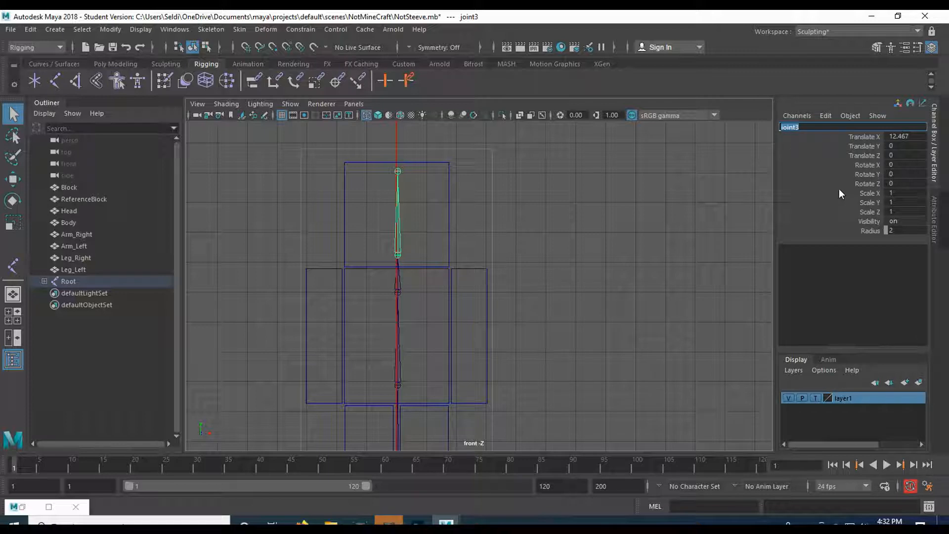
{"action": "type", "text": "Ned"}
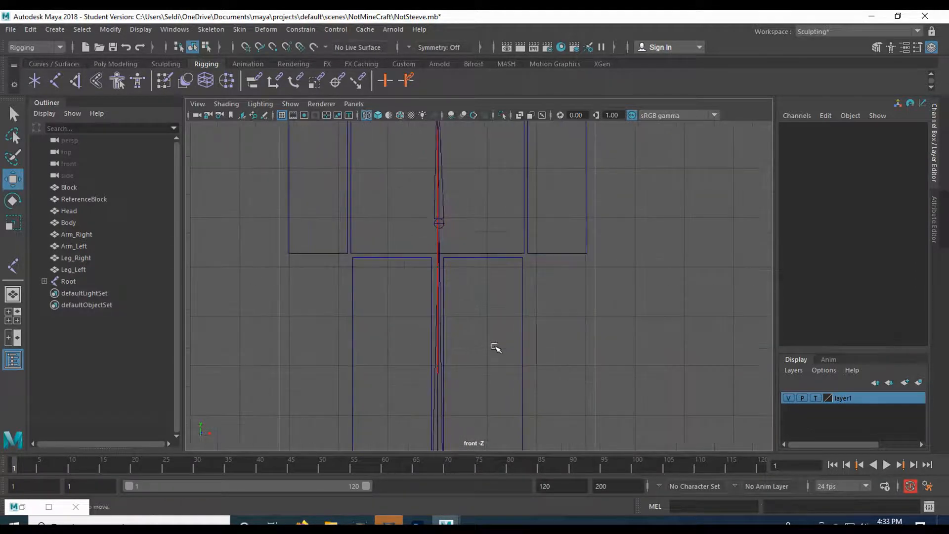
Step: Nudge the Pelvis joint upward with the Move tool's Y handle
{"action": "left_click", "coordinate": [68, 281]}
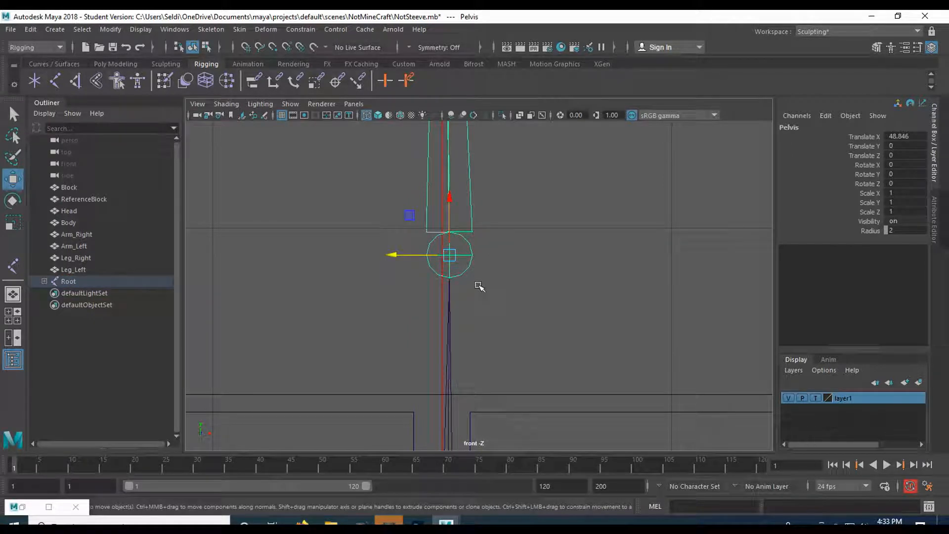
{"action": "mouse_move", "coordinate": [381, 293]}
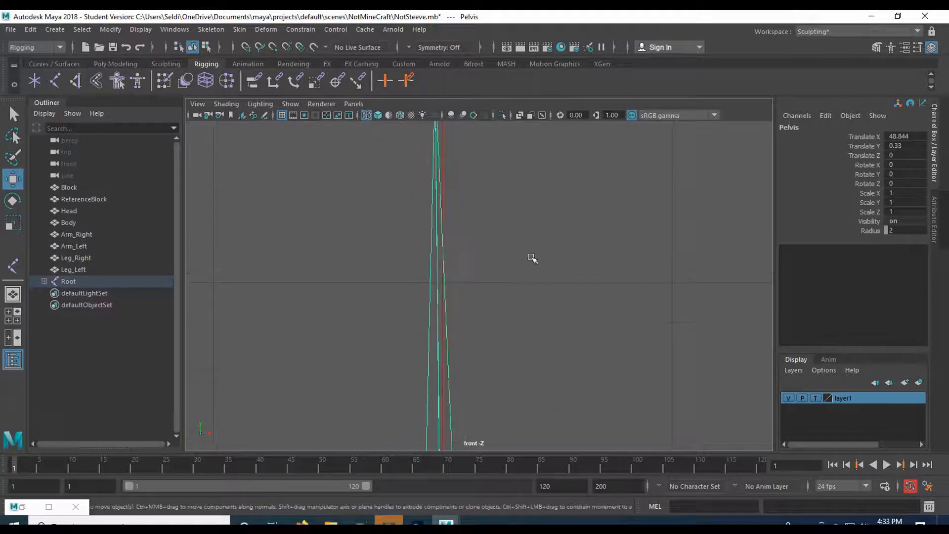
{"action": "left_click", "coordinate": [434, 336]}
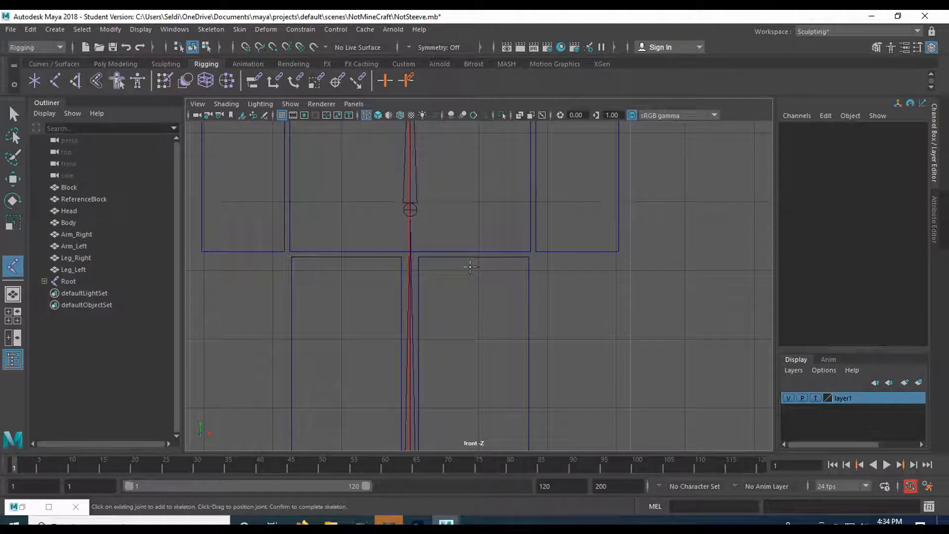
Step: Create a two-joint chain down the leg block, shift it into the leg, and name it L_Hip
{"action": "left_click", "coordinate": [470, 267]}
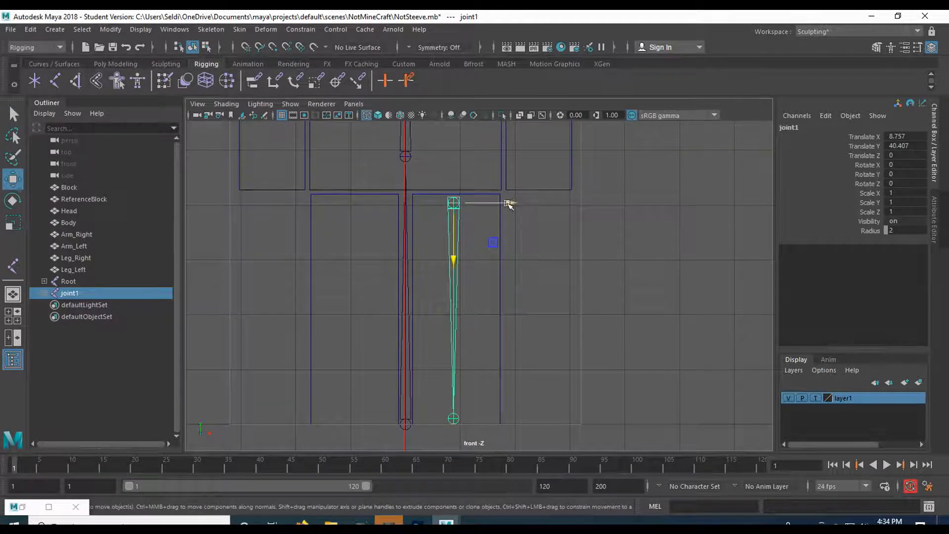
{"action": "left_click_drag", "start_coordinate": [507, 203], "coordinate": [513, 202]}
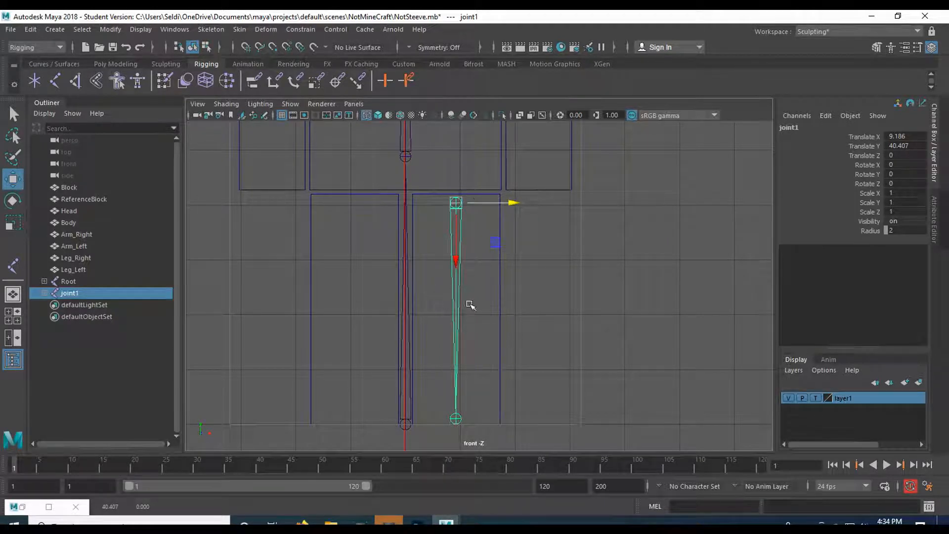
{"action": "mouse_move", "coordinate": [480, 263]}
{"action": "type", "text": "L_Hip"}
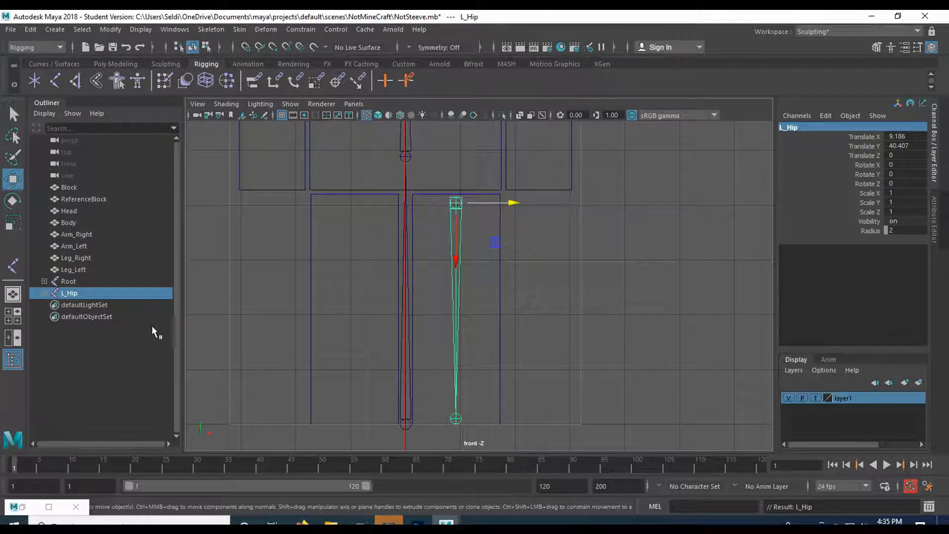
{"action": "left_click", "coordinate": [44, 293]}
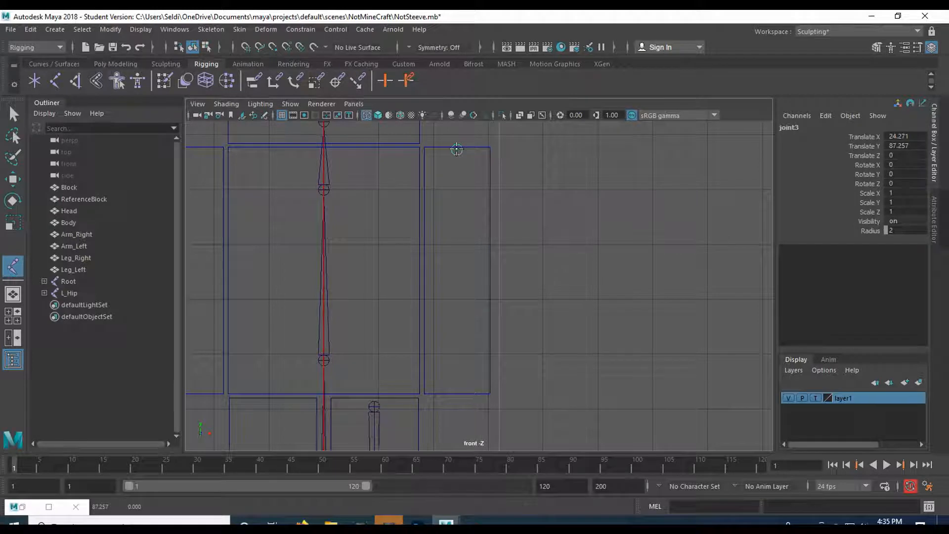
Step: Create a two-joint chain down the arm block, lower it slightly, and name it L_Shoulder
{"action": "left_click", "coordinate": [457, 150]}
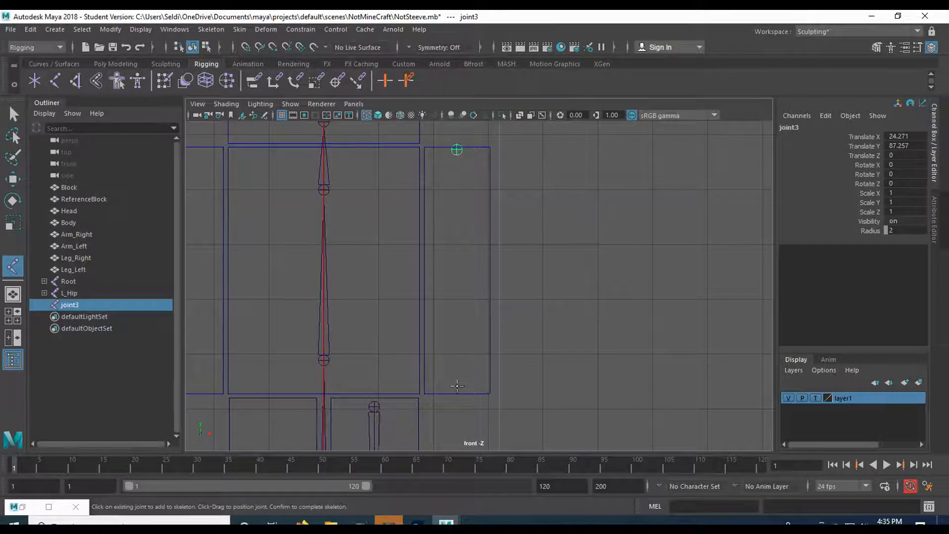
{"action": "left_click_drag", "start_coordinate": [457, 150], "coordinate": [457, 385]}
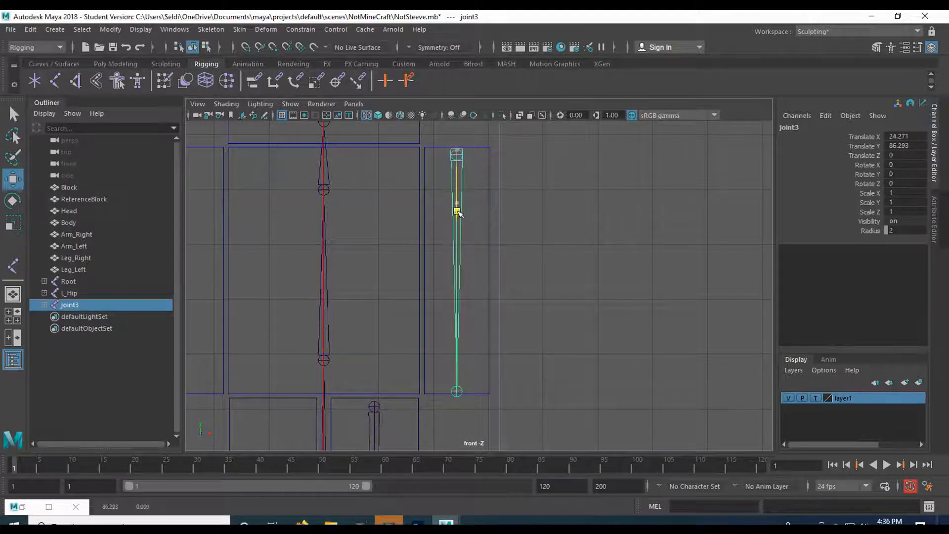
{"action": "left_click_drag", "start_coordinate": [456, 212], "coordinate": [456, 219]}
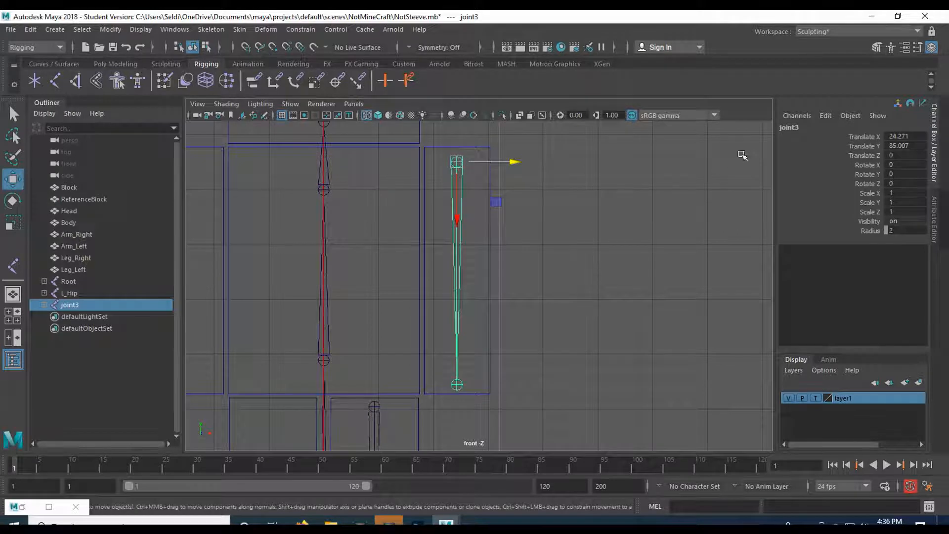
{"action": "double_click", "coordinate": [789, 126]}
{"action": "type", "text": "L_Shoulder"}
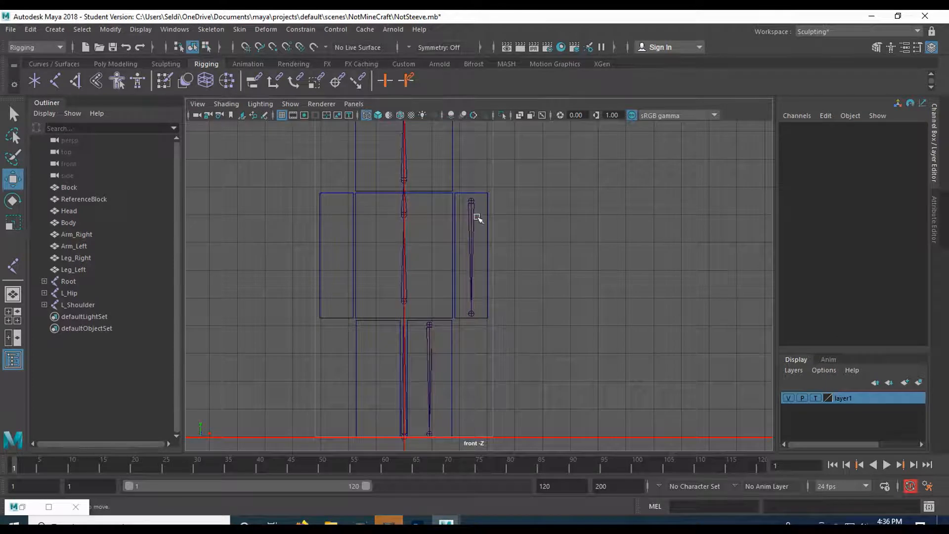
{"action": "left_click", "coordinate": [429, 325]}
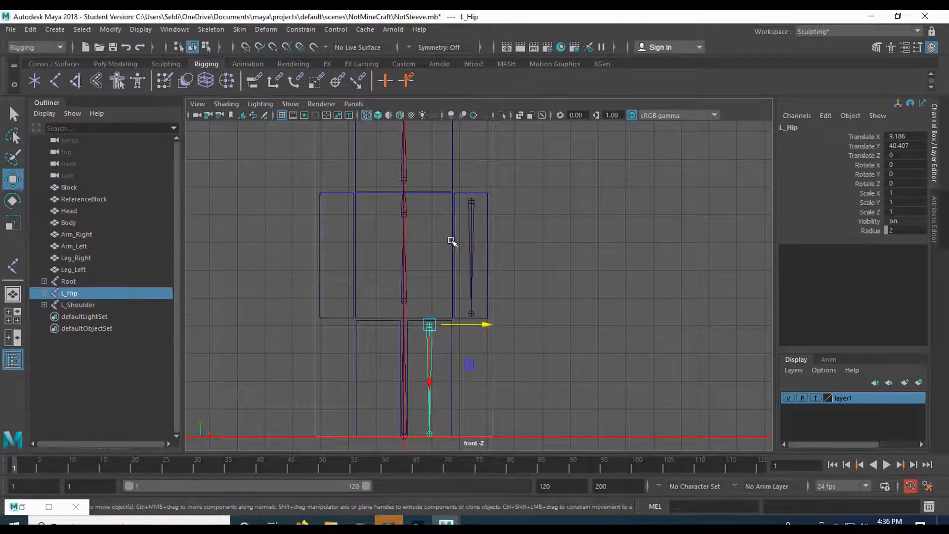
Step: Parent the L_Hip chain to the Pelvis joint and L_Shoulder to the Chest
{"action": "left_click", "coordinate": [68, 280]}
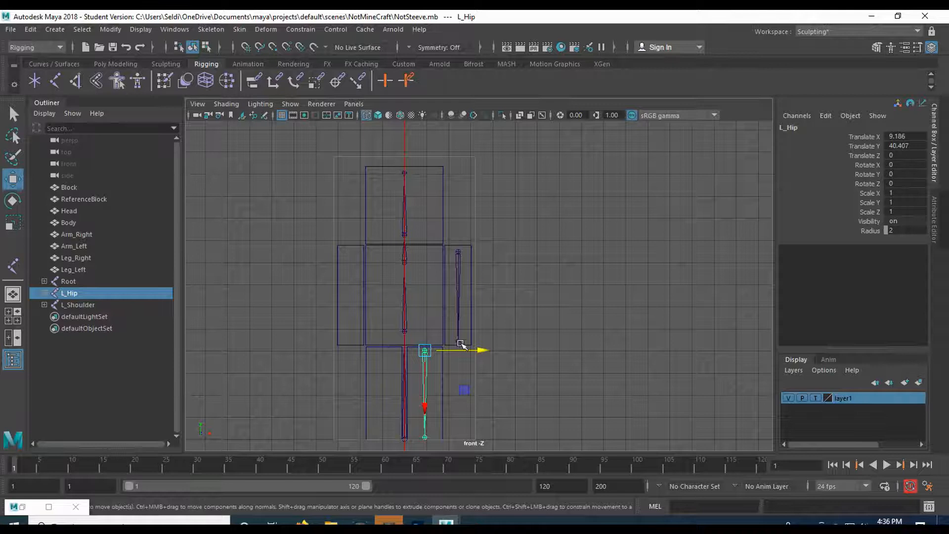
{"action": "mouse_move", "coordinate": [438, 327]}
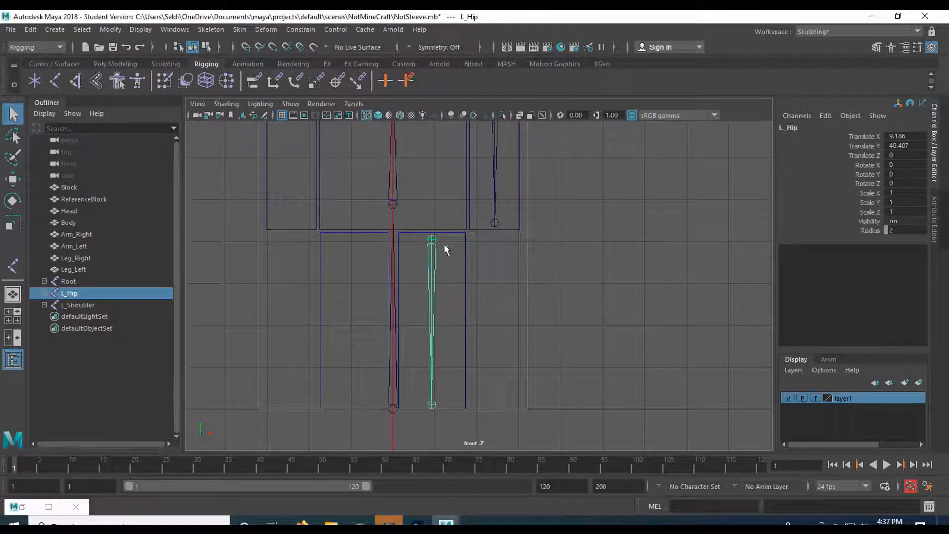
{"action": "mouse_move", "coordinate": [430, 405]}
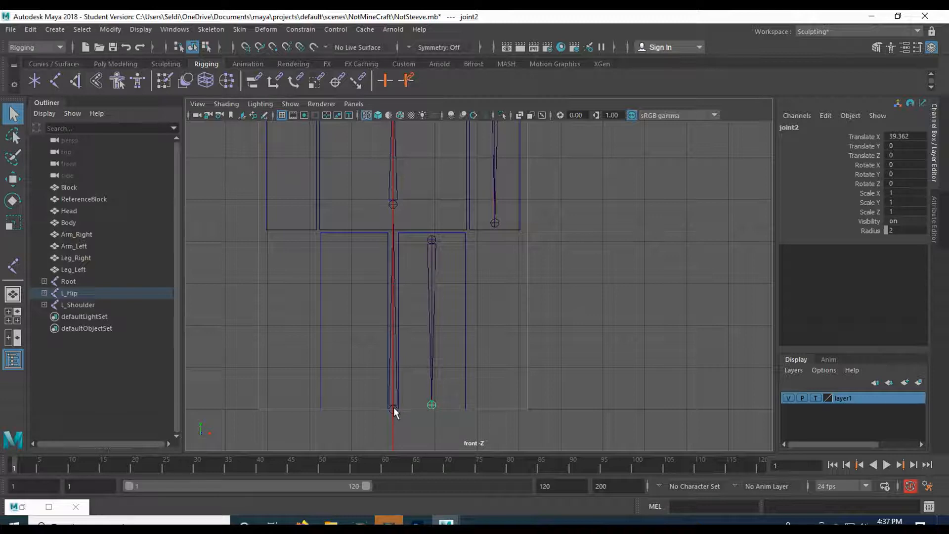
{"action": "left_click", "coordinate": [68, 281]}
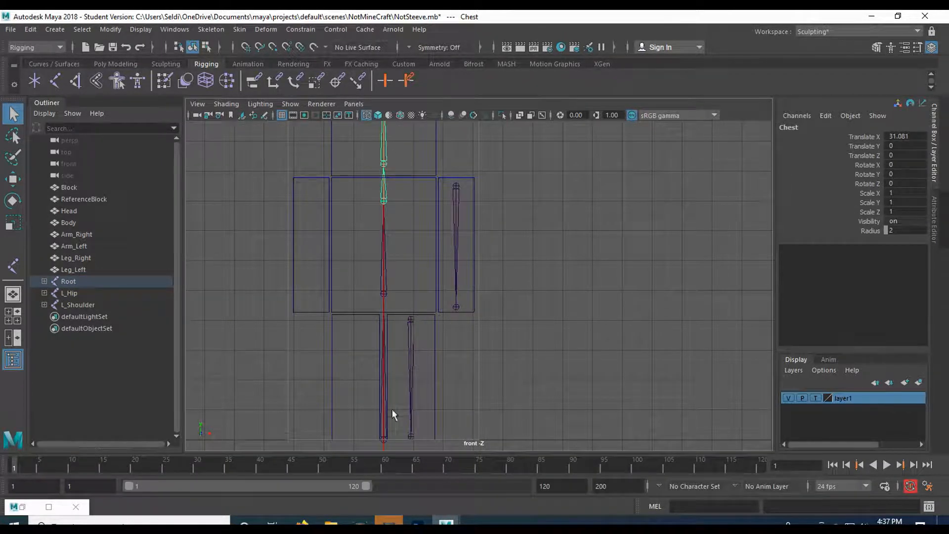
{"action": "left_click", "coordinate": [385, 439]}
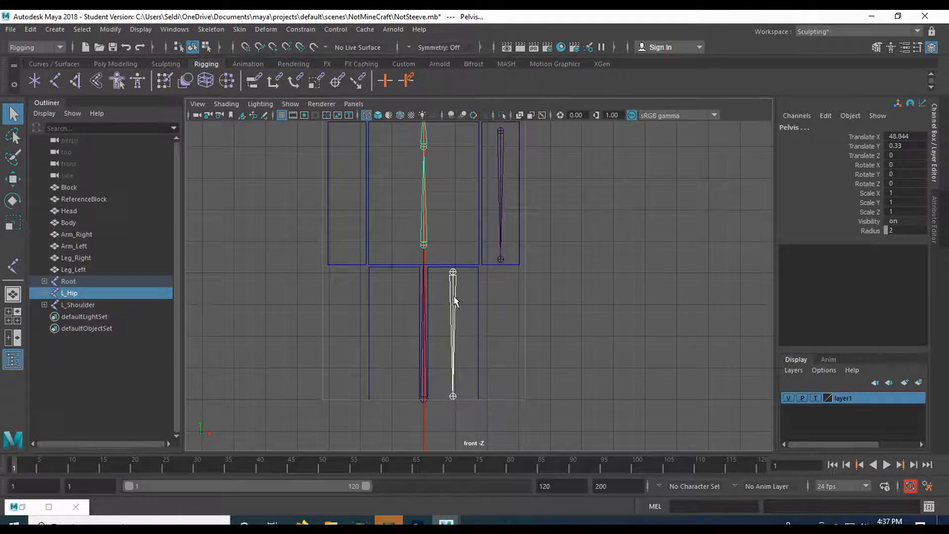
{"action": "mouse_move", "coordinate": [446, 289]}
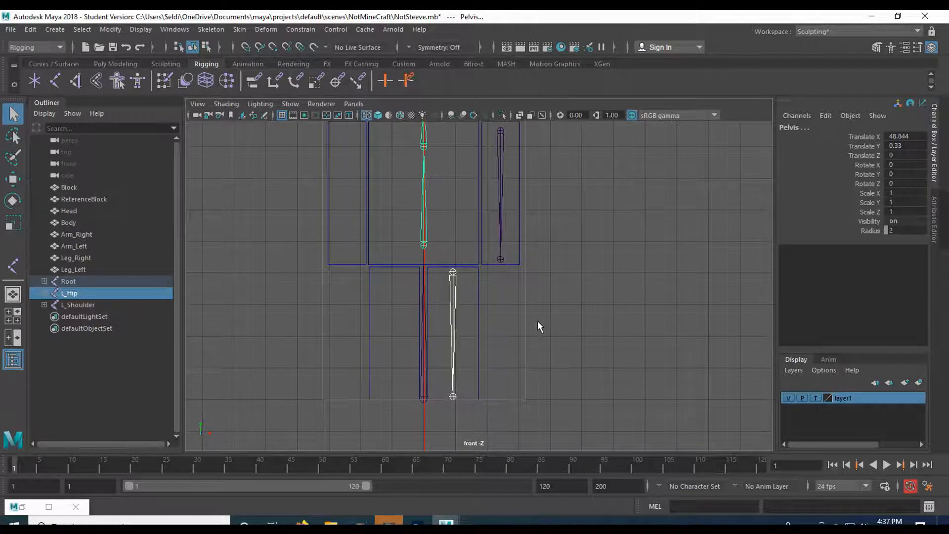
{"action": "mouse_move", "coordinate": [507, 294]}
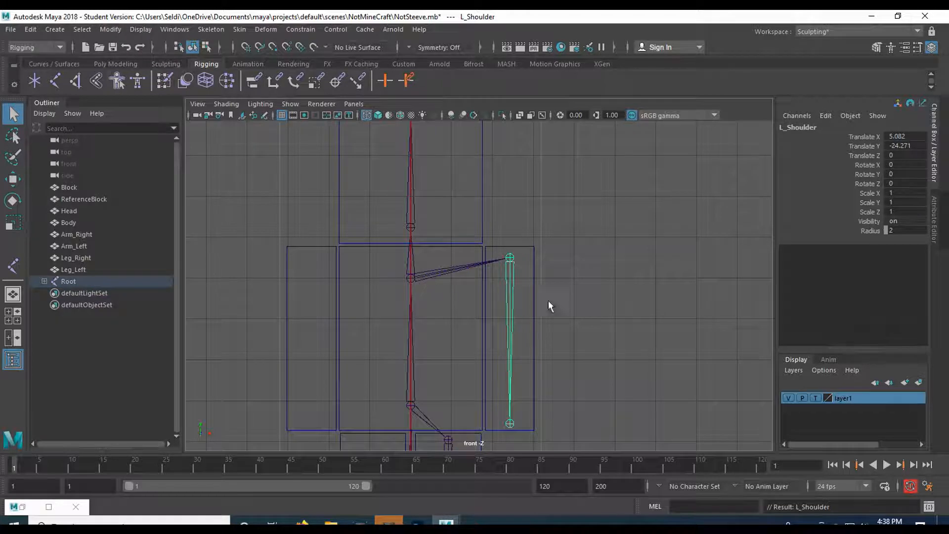
{"action": "mouse_move", "coordinate": [540, 279]}
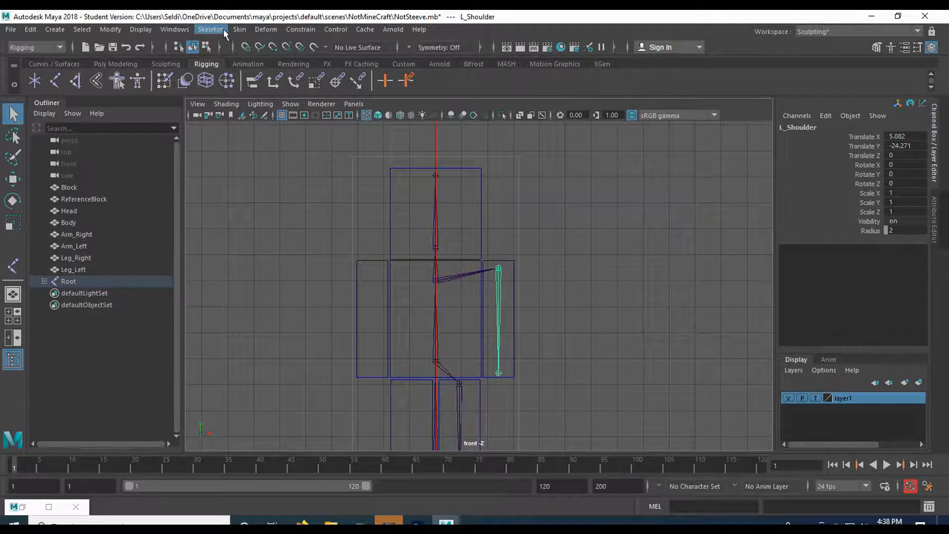
Step: Reach the Skeleton tools with the Rigging menu set kept active
{"action": "left_click", "coordinate": [211, 28]}
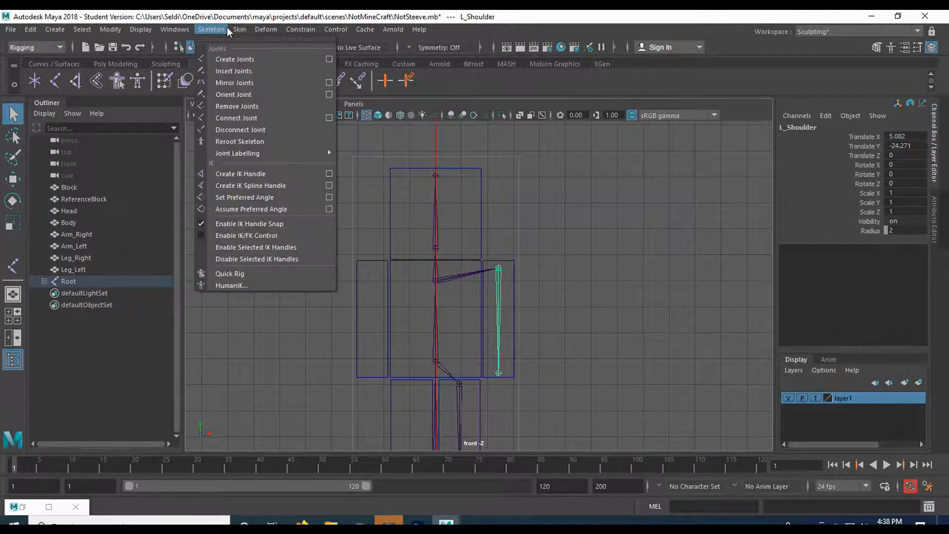
{"action": "left_click", "coordinate": [34, 48]}
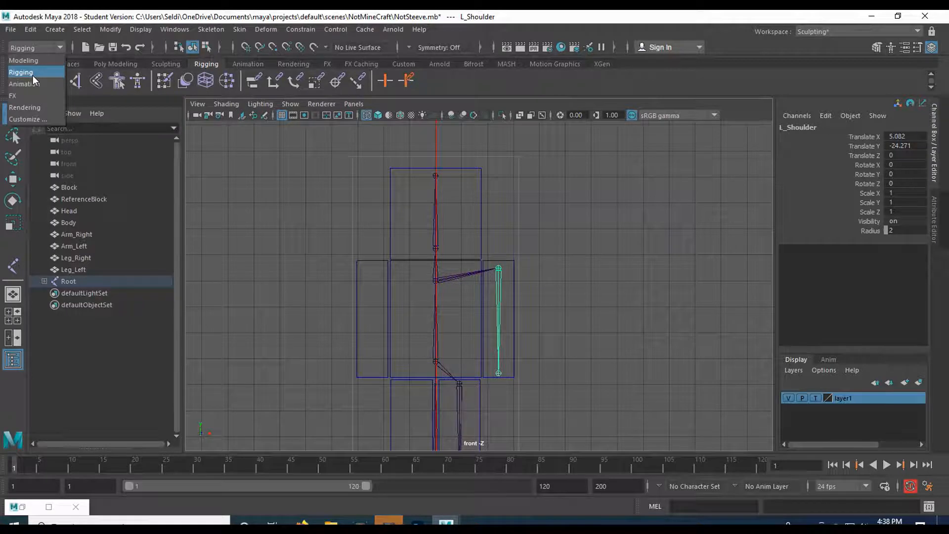
{"action": "left_click", "coordinate": [210, 29]}
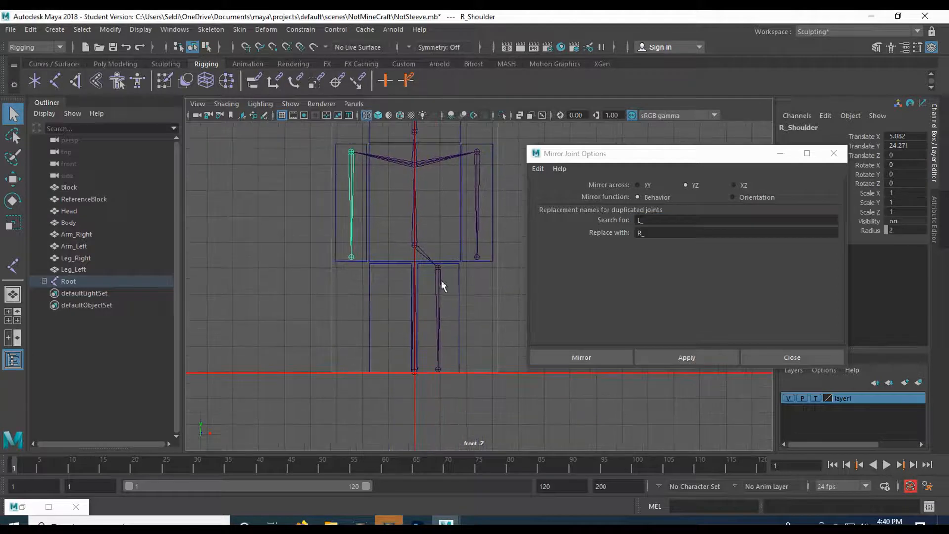
Step: Mirror the L_Hip chain across YZ to create R_Hip, then dismiss the Mirror Joint options
{"action": "left_click", "coordinate": [436, 269]}
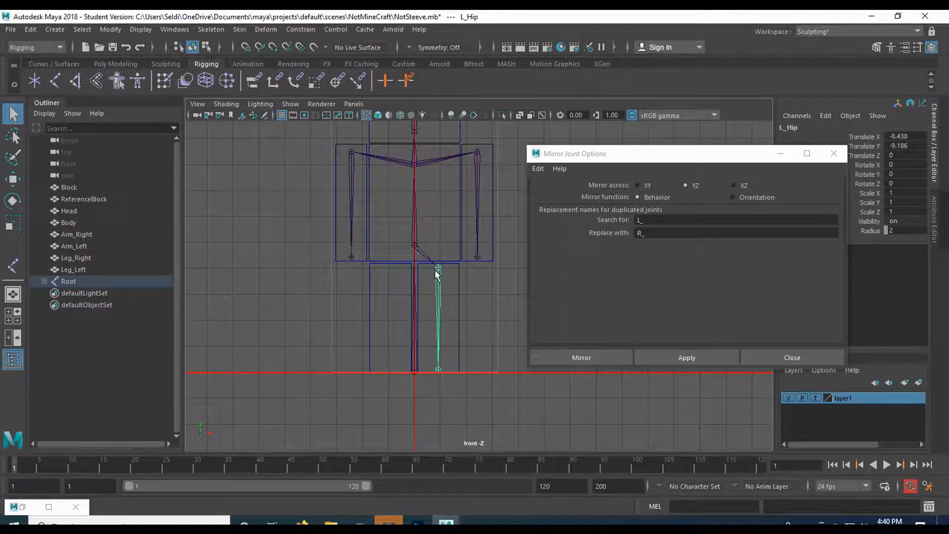
{"action": "left_click", "coordinate": [686, 356]}
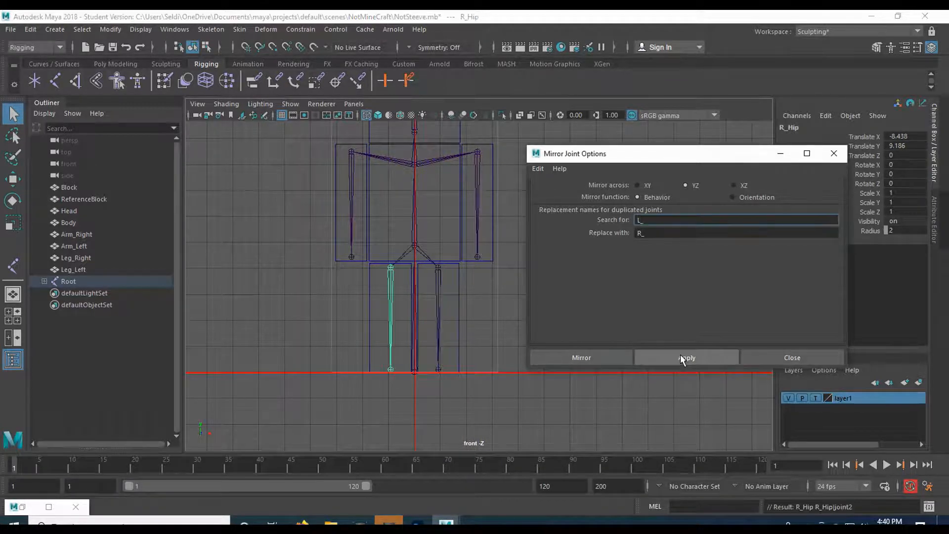
{"action": "left_click", "coordinate": [686, 357]}
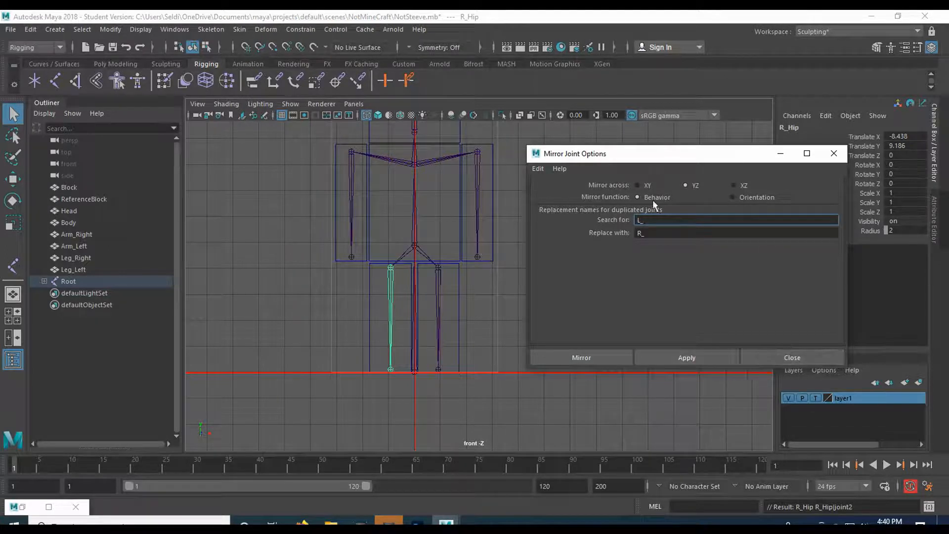
{"action": "left_click", "coordinate": [790, 356]}
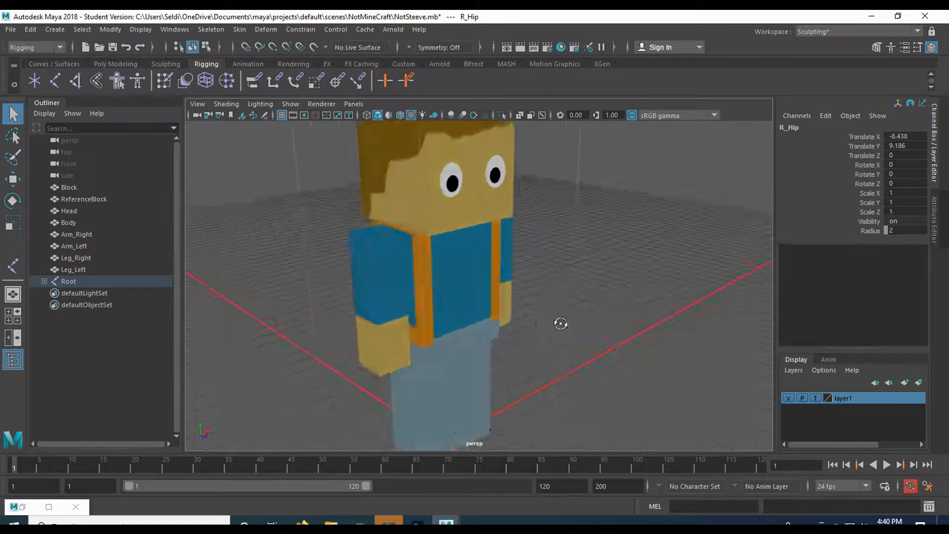
Step: Enable X-Ray Joints shading so the whole skeleton shows through the character in perspective
{"action": "left_click_drag", "start_coordinate": [559, 324], "coordinate": [533, 332]}
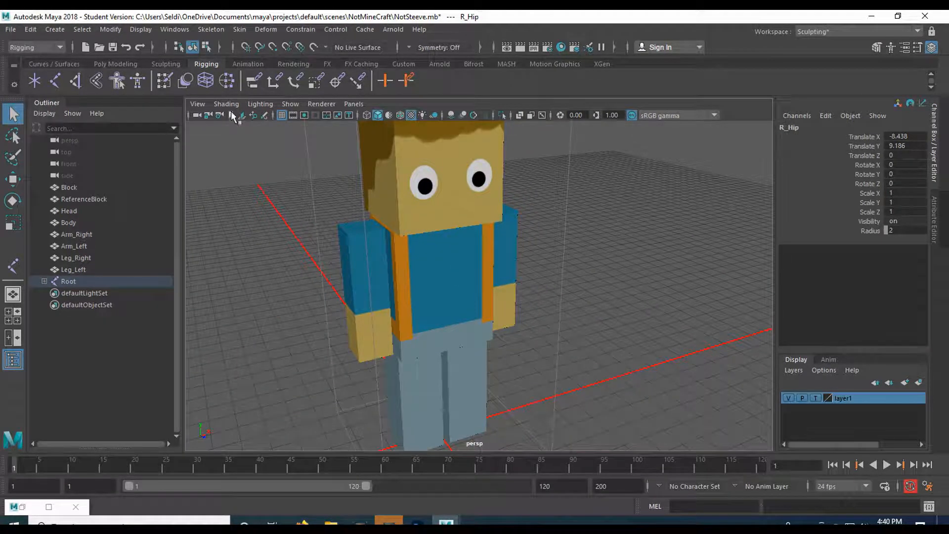
{"action": "left_click", "coordinate": [226, 104]}
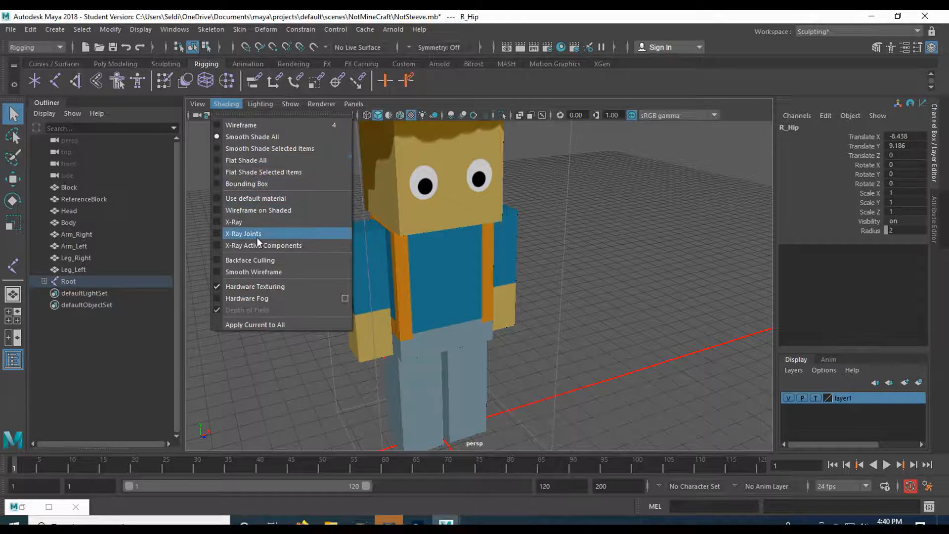
{"action": "left_click", "coordinate": [243, 234]}
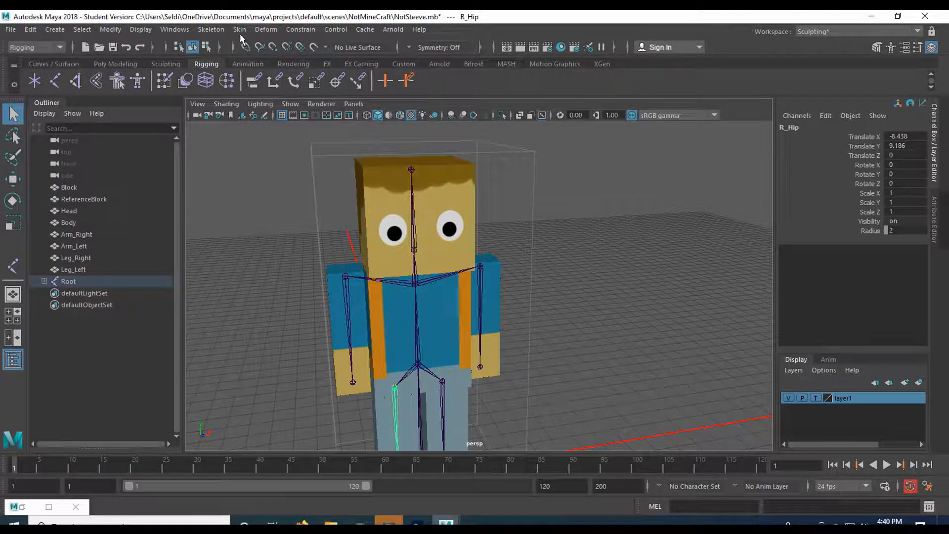
{"action": "left_click", "coordinate": [239, 29]}
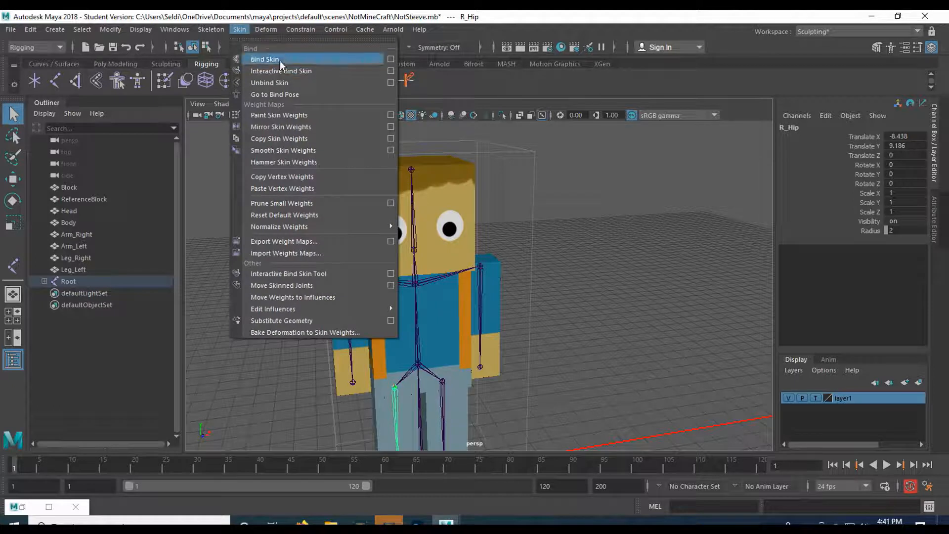
{"action": "mouse_move", "coordinate": [392, 59]}
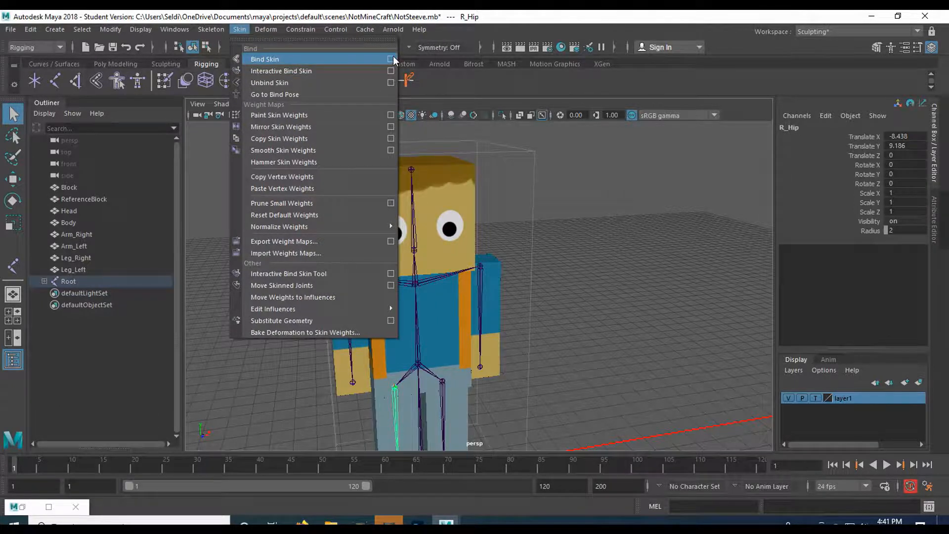
{"action": "left_click", "coordinate": [390, 58]}
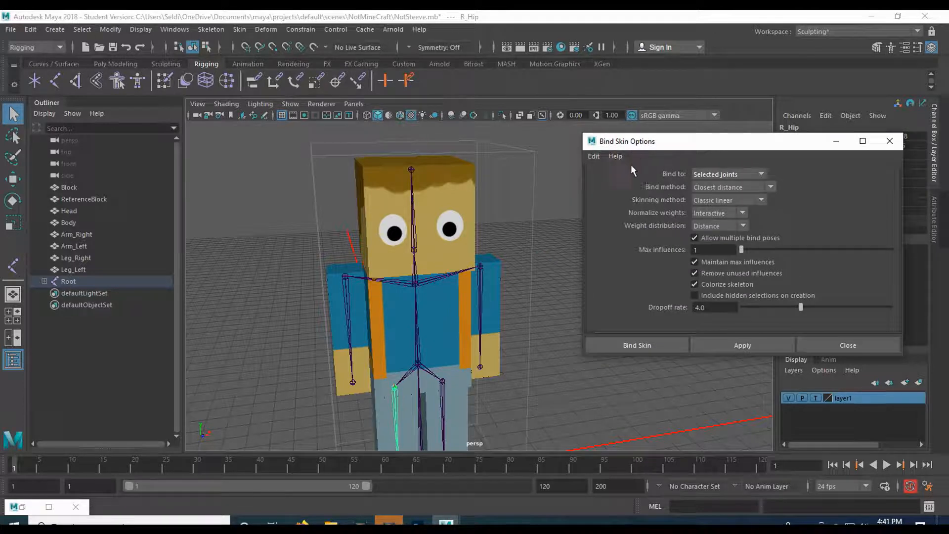
{"action": "mouse_move", "coordinate": [754, 179]}
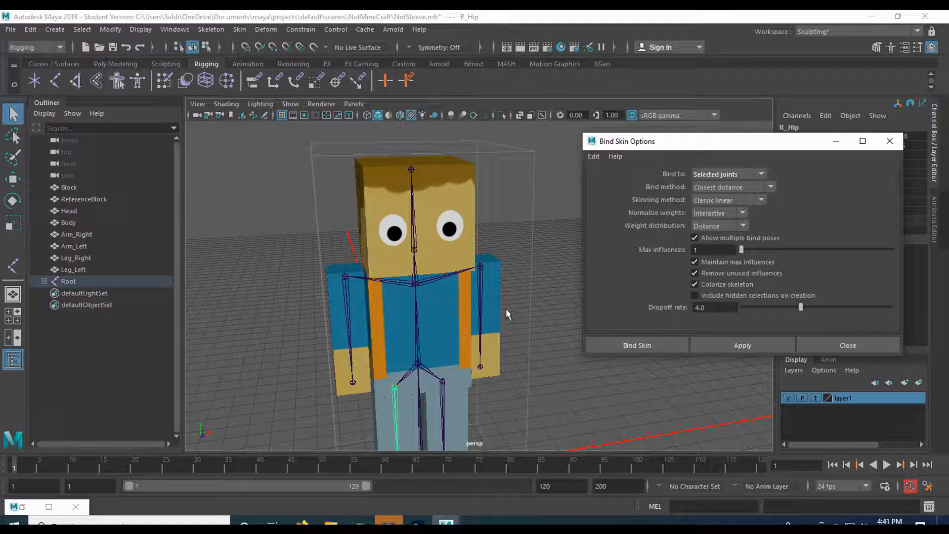
{"action": "mouse_move", "coordinate": [492, 308]}
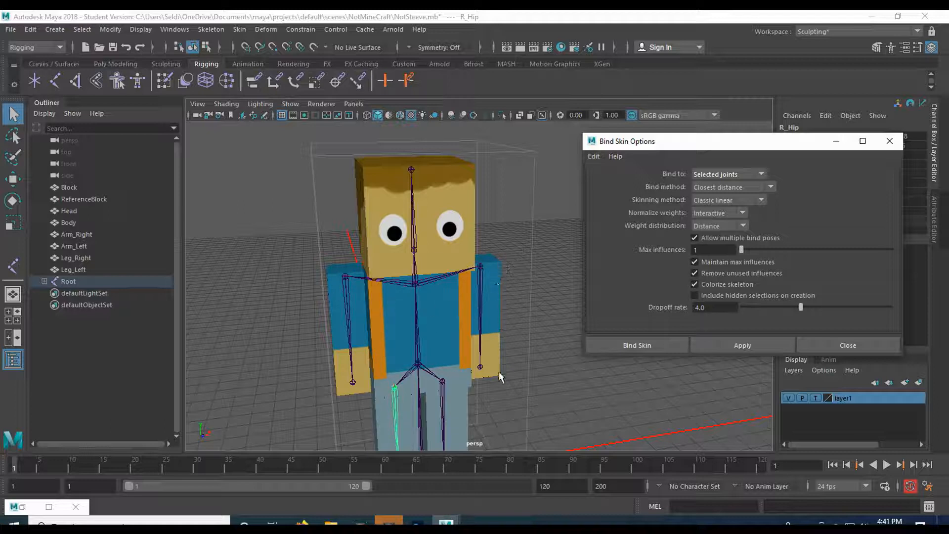
{"action": "mouse_move", "coordinate": [473, 276]}
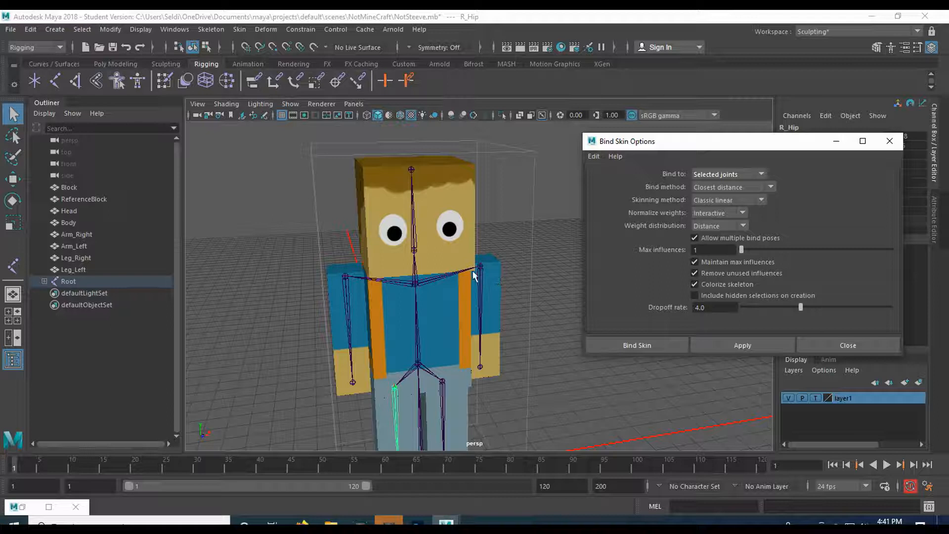
{"action": "mouse_move", "coordinate": [487, 345]}
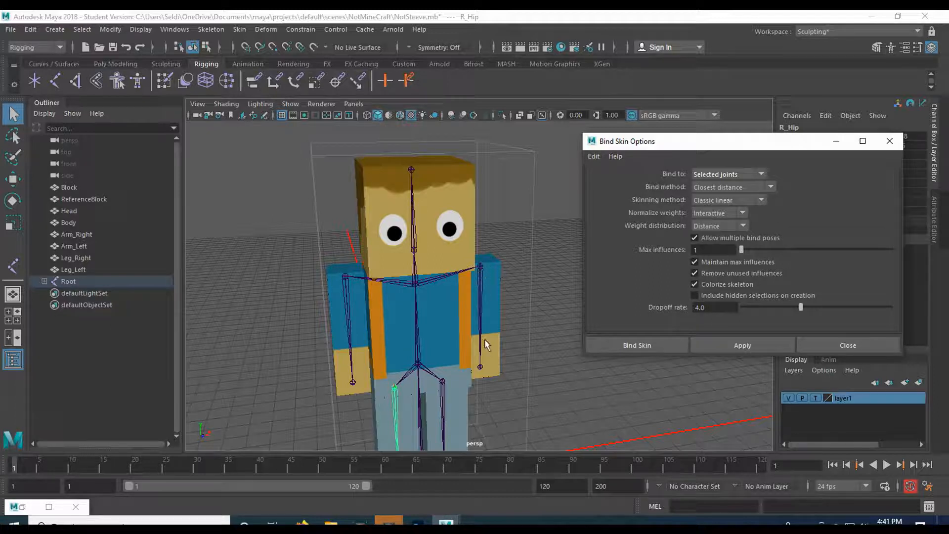
{"action": "mouse_move", "coordinate": [481, 363]}
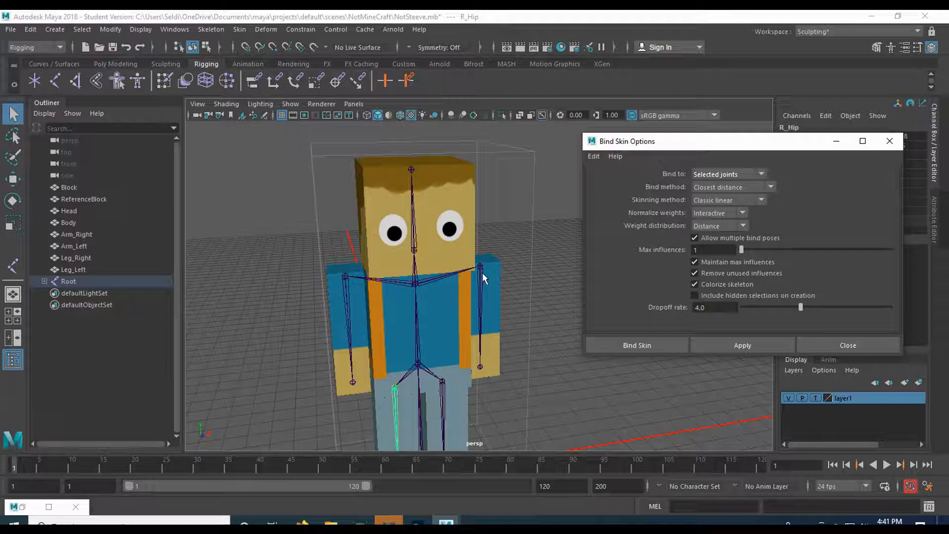
{"action": "mouse_move", "coordinate": [493, 302]}
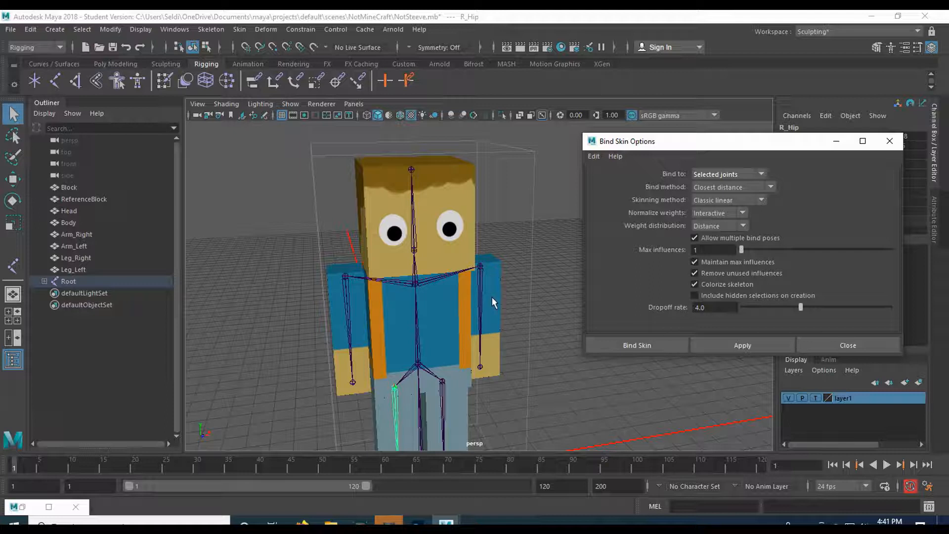
{"action": "mouse_move", "coordinate": [465, 235]}
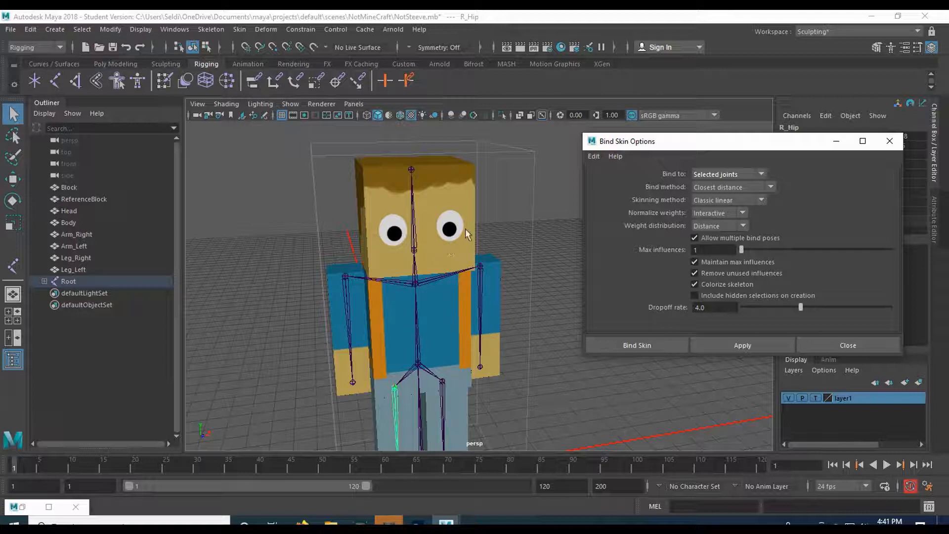
{"action": "mouse_move", "coordinate": [436, 376]}
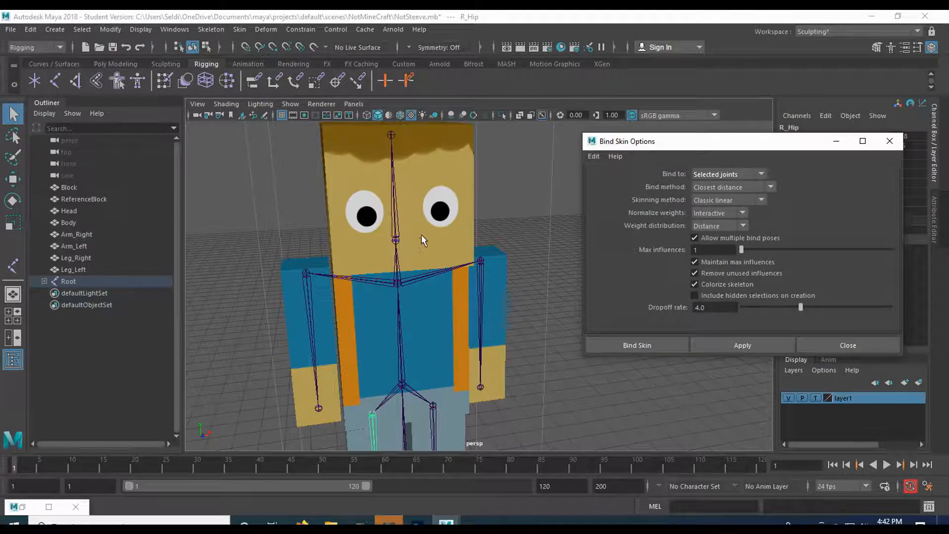
Step: Bind the Head mesh to the Neck joint and the right arm to R_Shoulder
{"action": "left_click", "coordinate": [394, 182]}
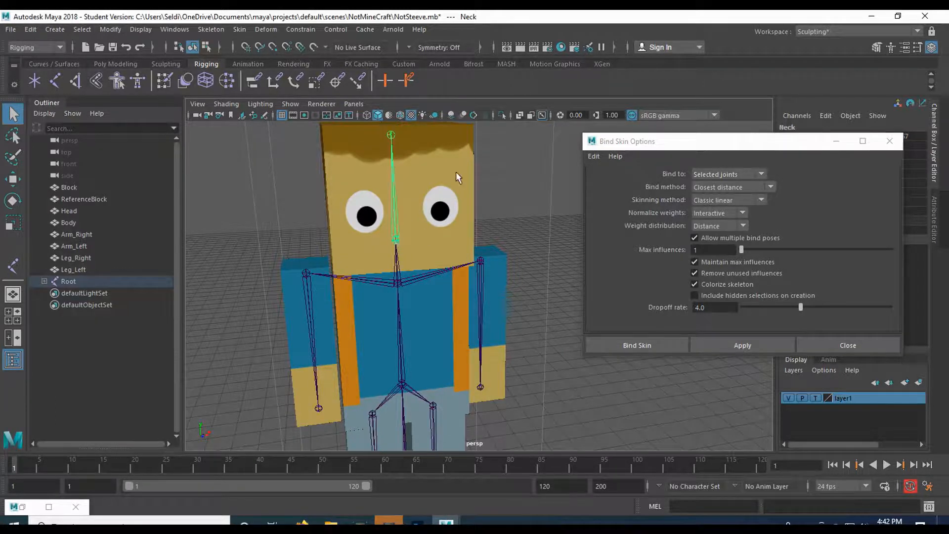
{"action": "left_click", "coordinate": [68, 211]}
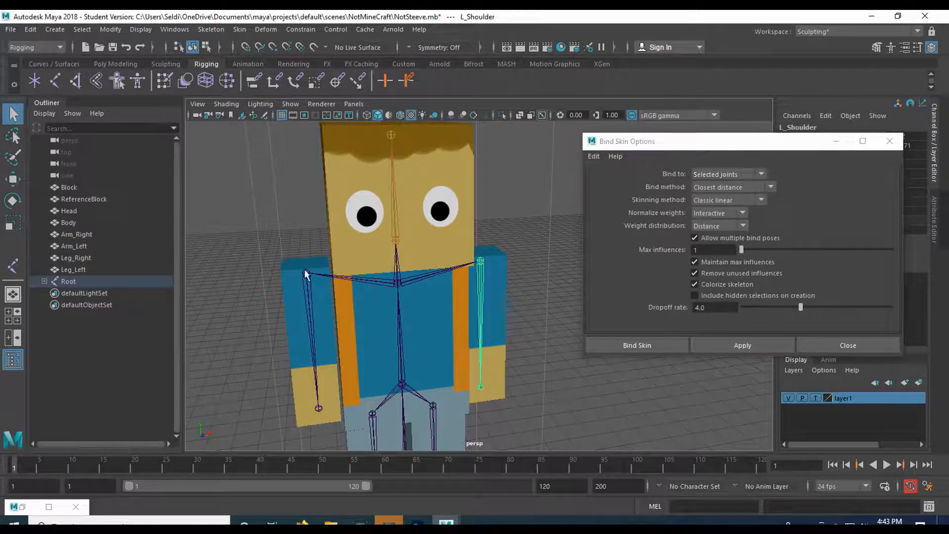
{"action": "left_click", "coordinate": [76, 234]}
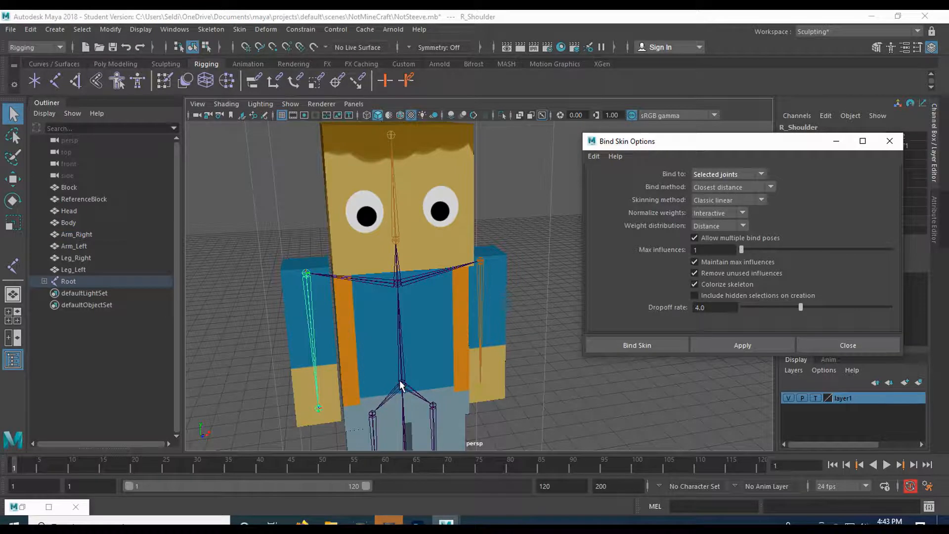
{"action": "left_click", "coordinate": [68, 222]}
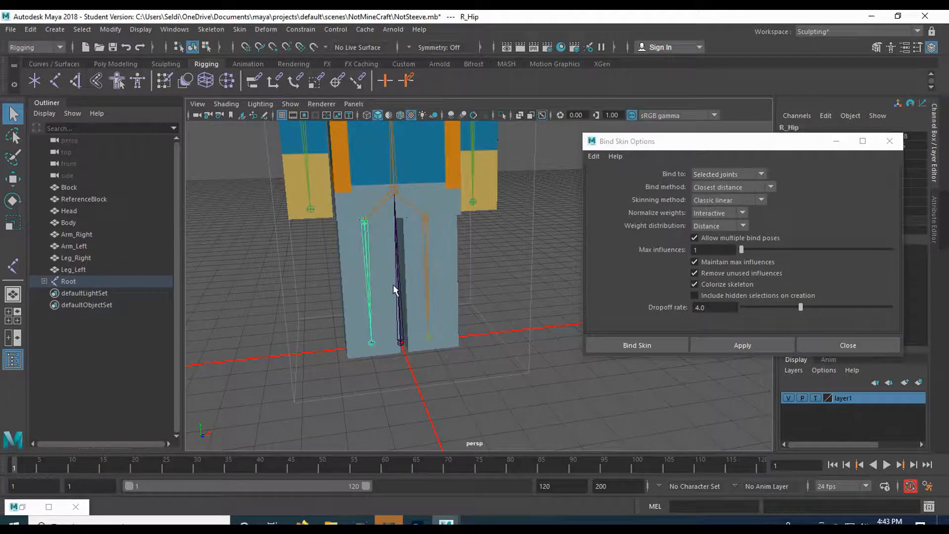
Step: Bind the right leg to R_Hip, then test-rotate L_Hip, Chest and Neck to check deformation
{"action": "left_click", "coordinate": [76, 257]}
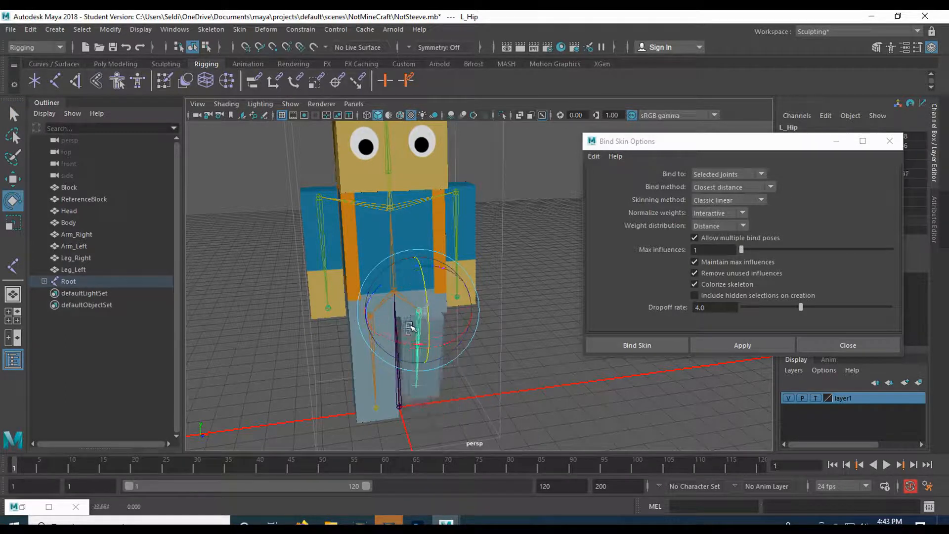
{"action": "left_click_drag", "start_coordinate": [411, 327], "coordinate": [390, 362]}
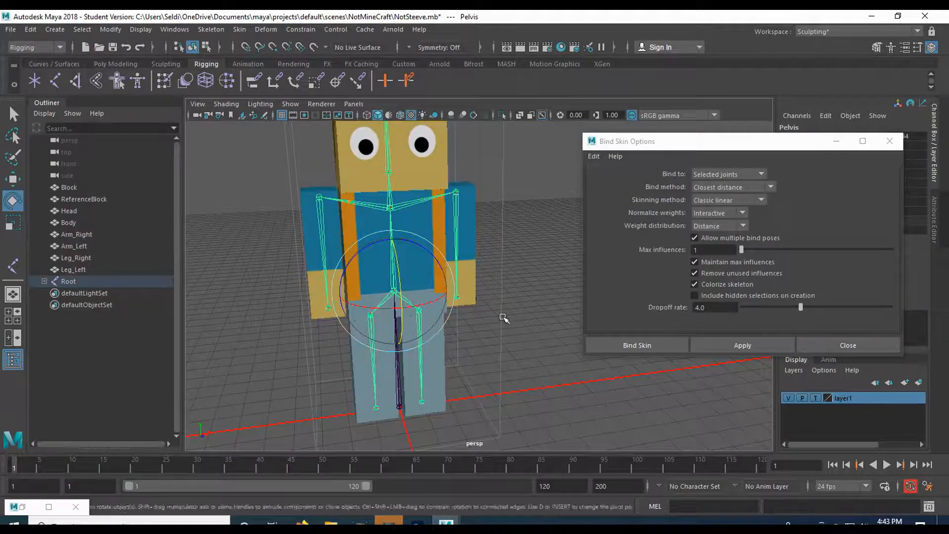
{"action": "left_click", "coordinate": [396, 196]}
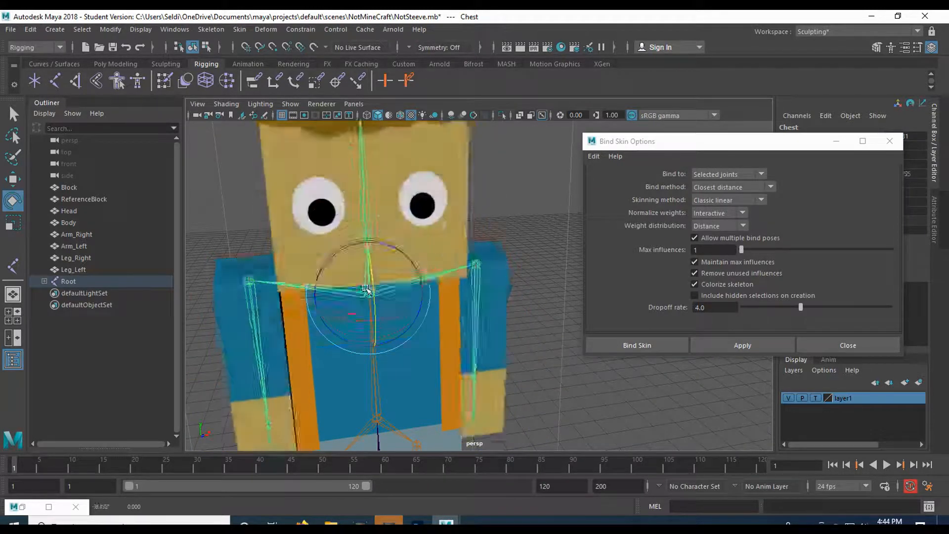
{"action": "left_click_drag", "start_coordinate": [366, 290], "coordinate": [411, 402]}
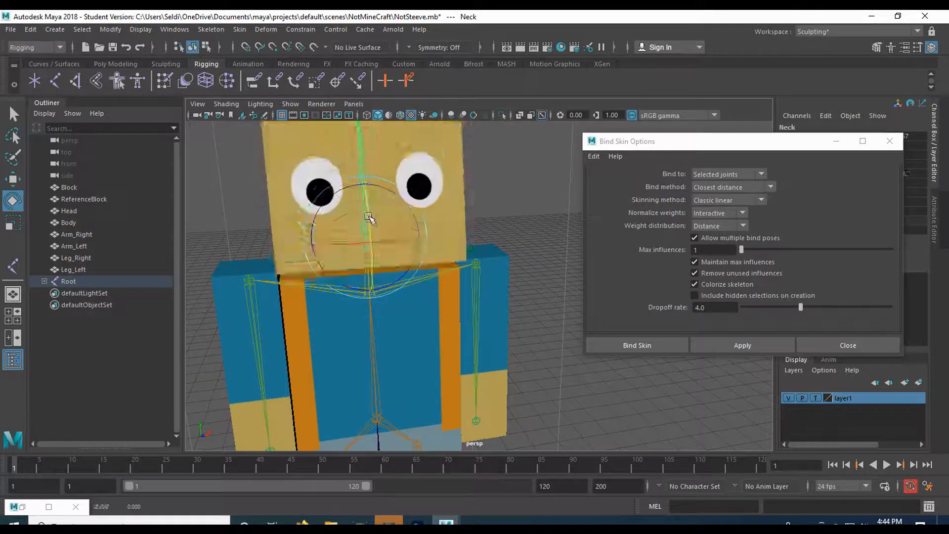
{"action": "left_click_drag", "start_coordinate": [369, 217], "coordinate": [253, 279]}
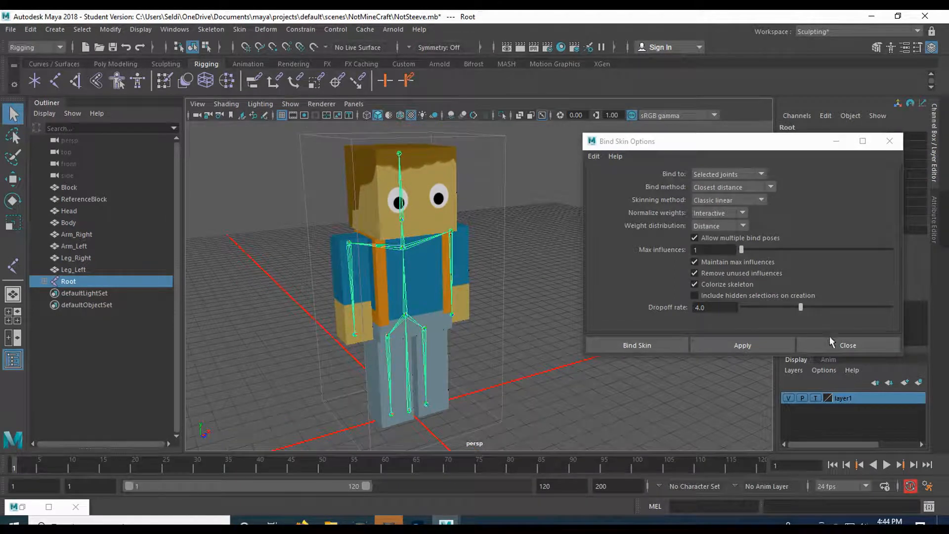
Step: Close Bind Skin Options and inspect the left arm, Head and right arm meshes' skin clusters
{"action": "left_click", "coordinate": [847, 345]}
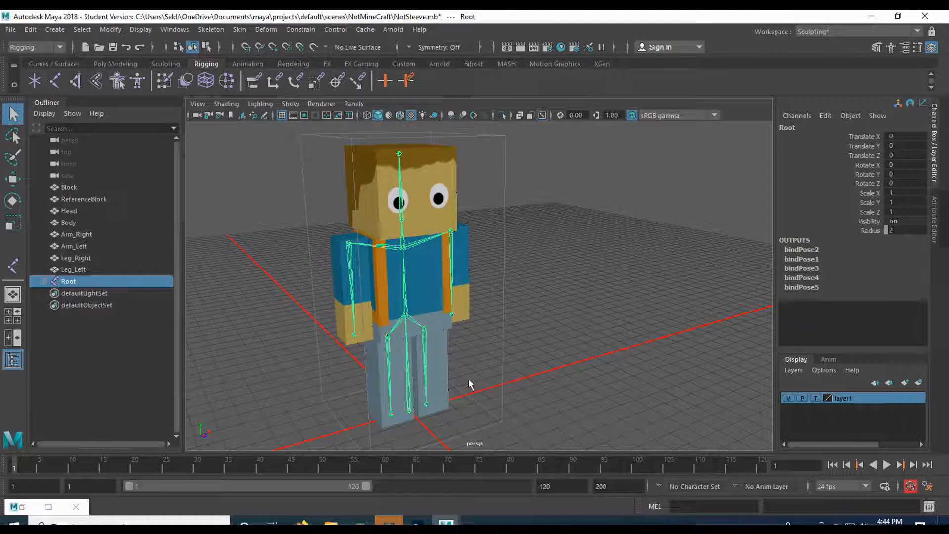
{"action": "left_click", "coordinate": [73, 269]}
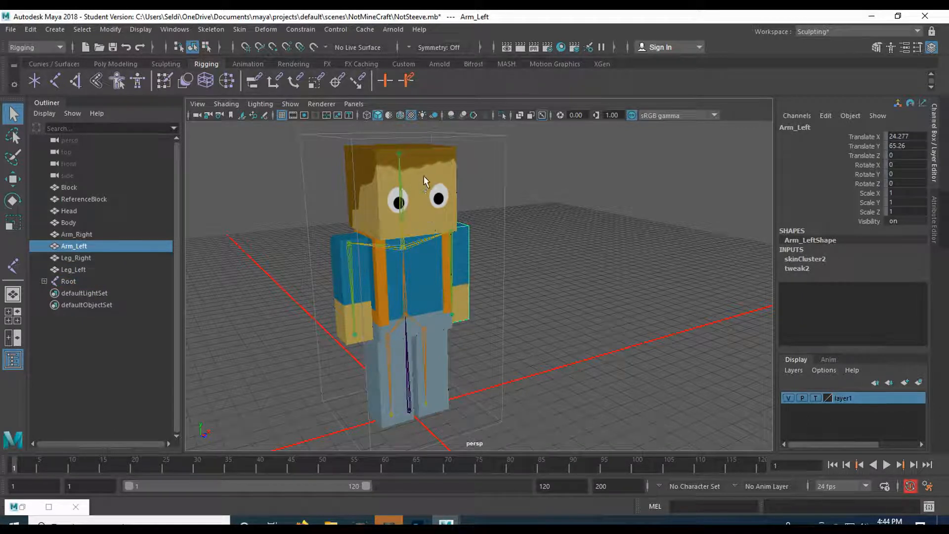
{"action": "left_click", "coordinate": [69, 210]}
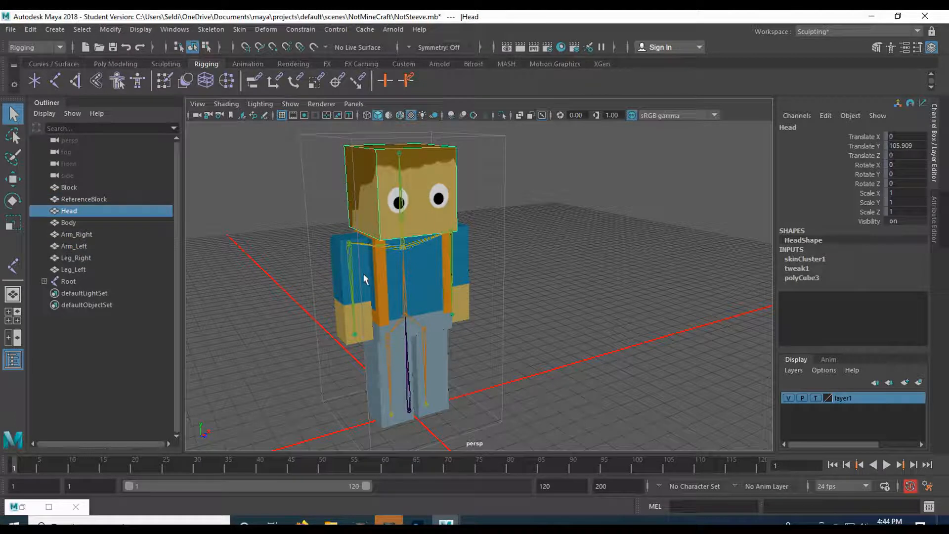
{"action": "left_click", "coordinate": [76, 235]}
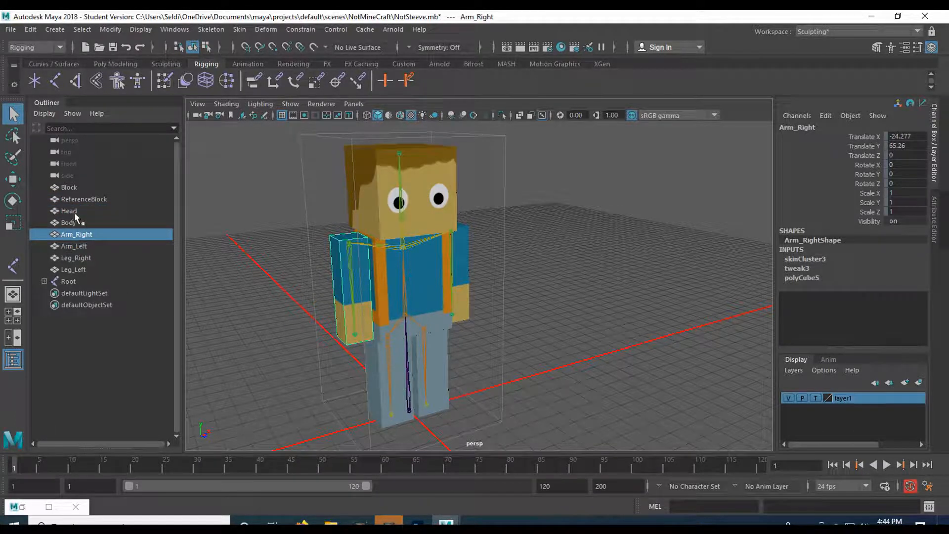
{"action": "left_click", "coordinate": [68, 210]}
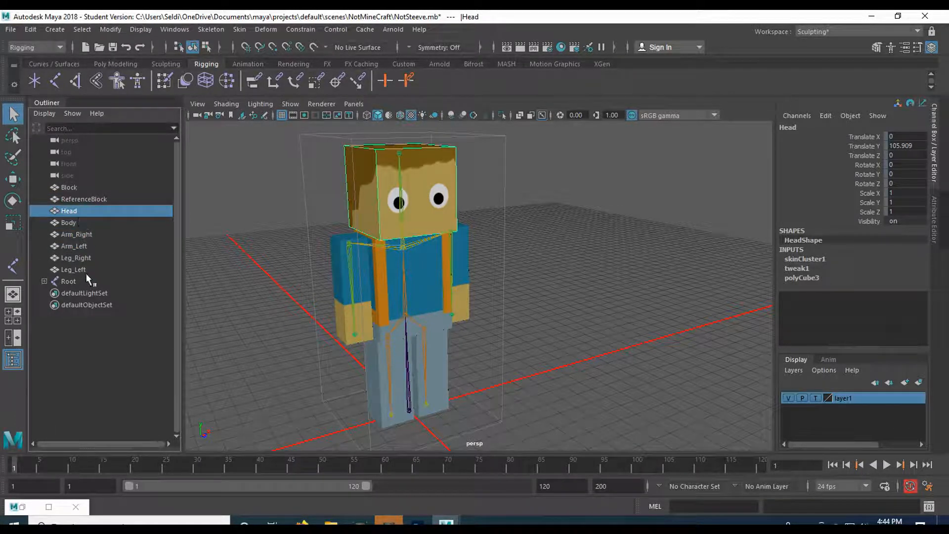
Step: Select all body-part meshes from Head to Leg_Left together in the Outliner
{"action": "left_click", "coordinate": [74, 269]}
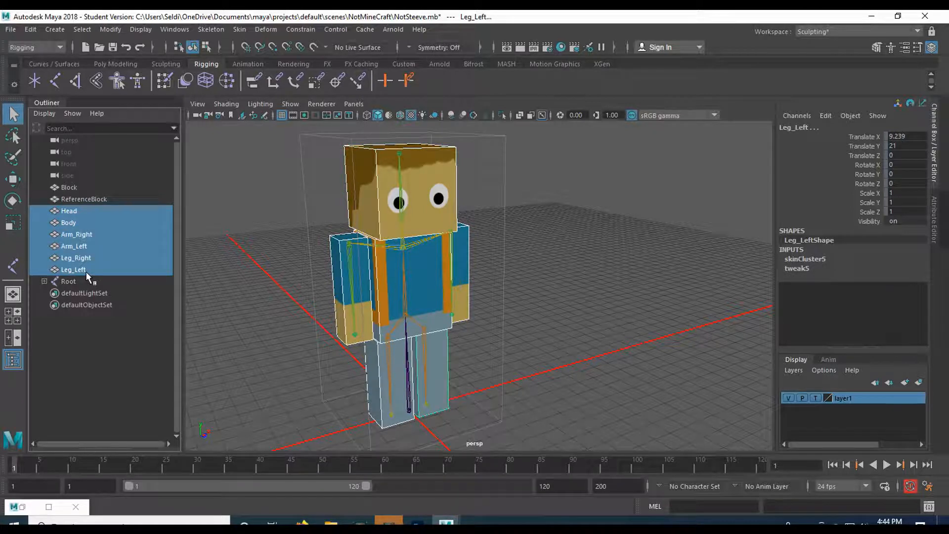
{"action": "left_click", "coordinate": [69, 211]}
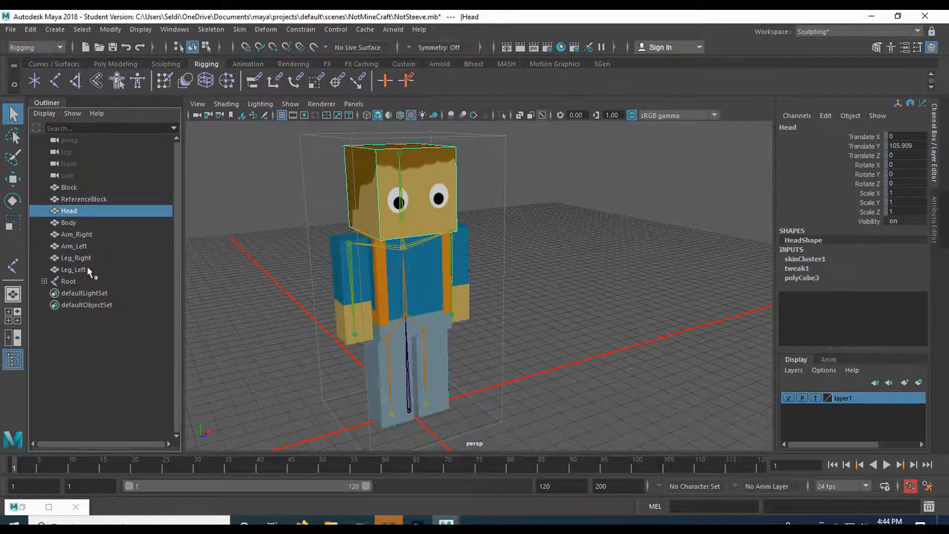
{"action": "left_click", "coordinate": [73, 269]}
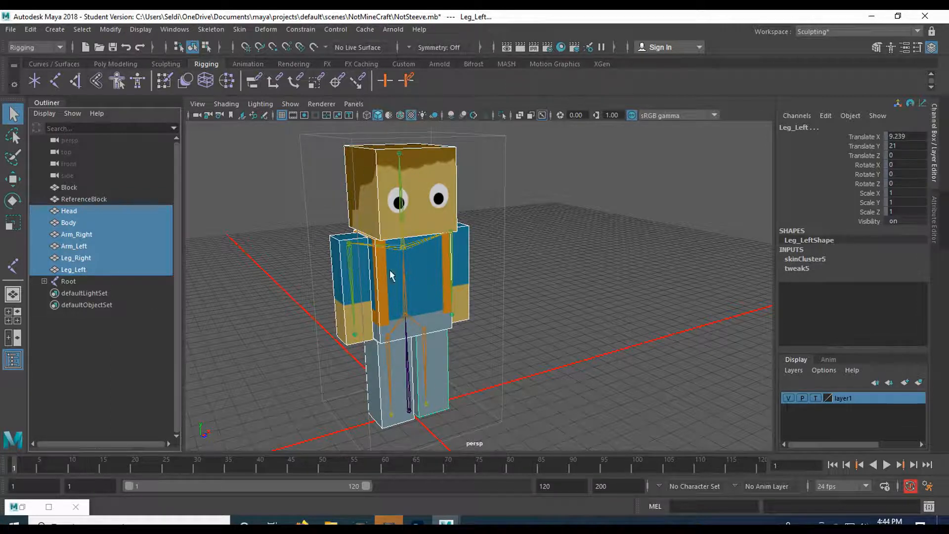
Step: Bring up the Edit commands to delete non-deformer history on the selected meshes
{"action": "left_click", "coordinate": [30, 28]}
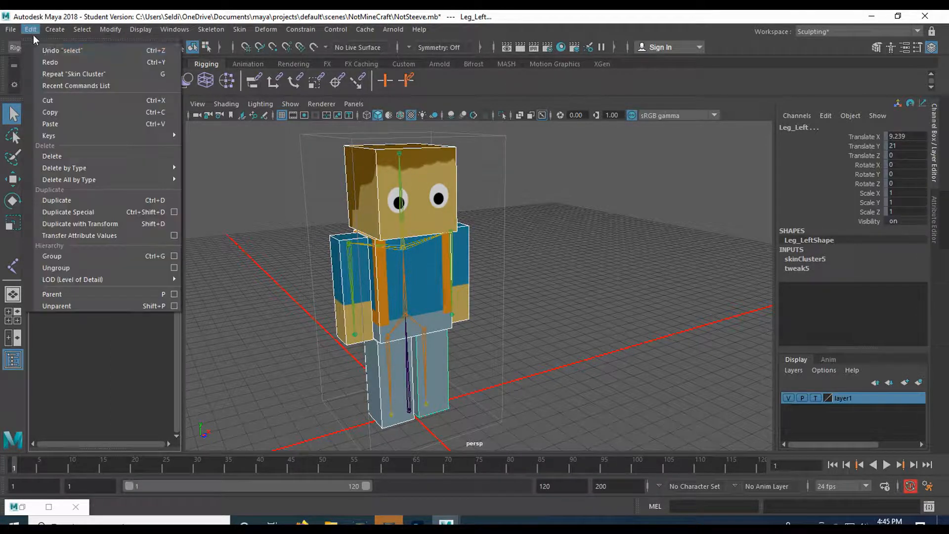
{"action": "mouse_move", "coordinate": [68, 178]}
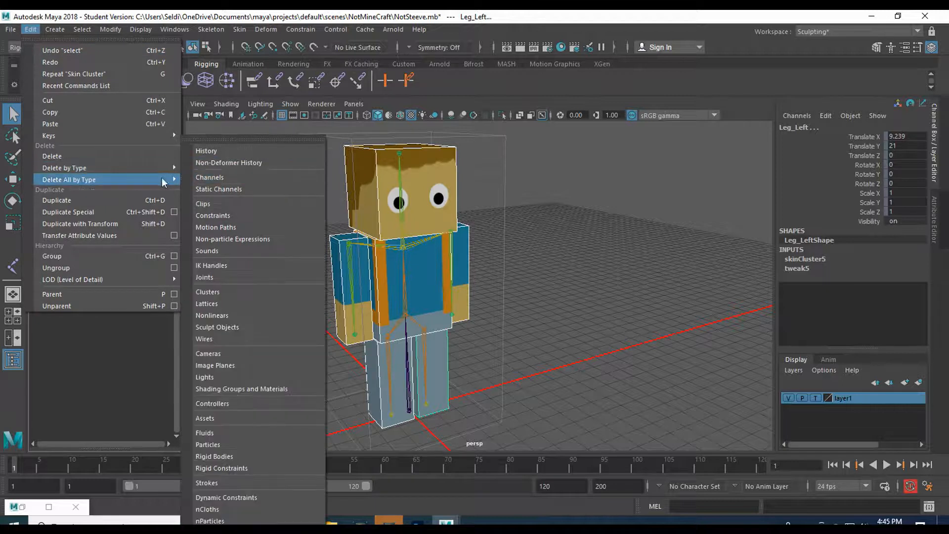
{"action": "mouse_move", "coordinate": [65, 168]}
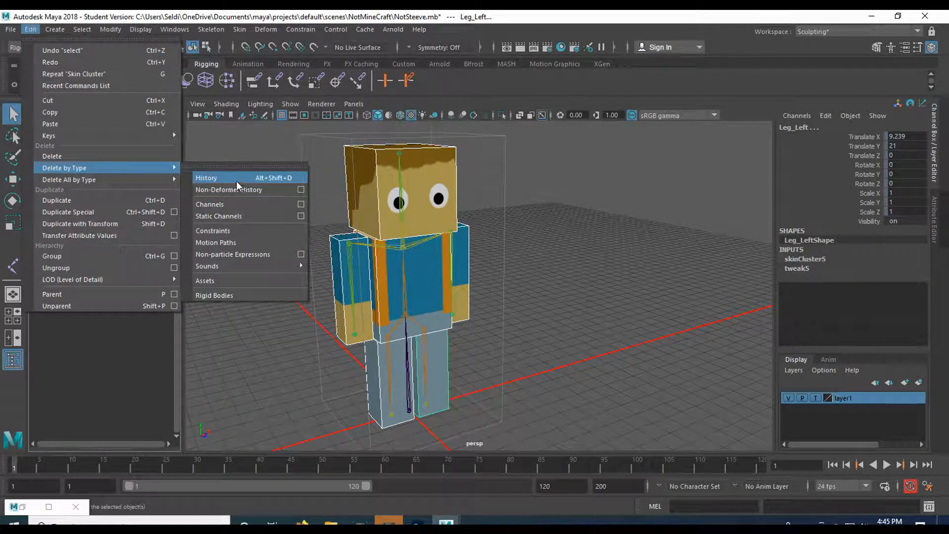
{"action": "mouse_move", "coordinate": [239, 194]}
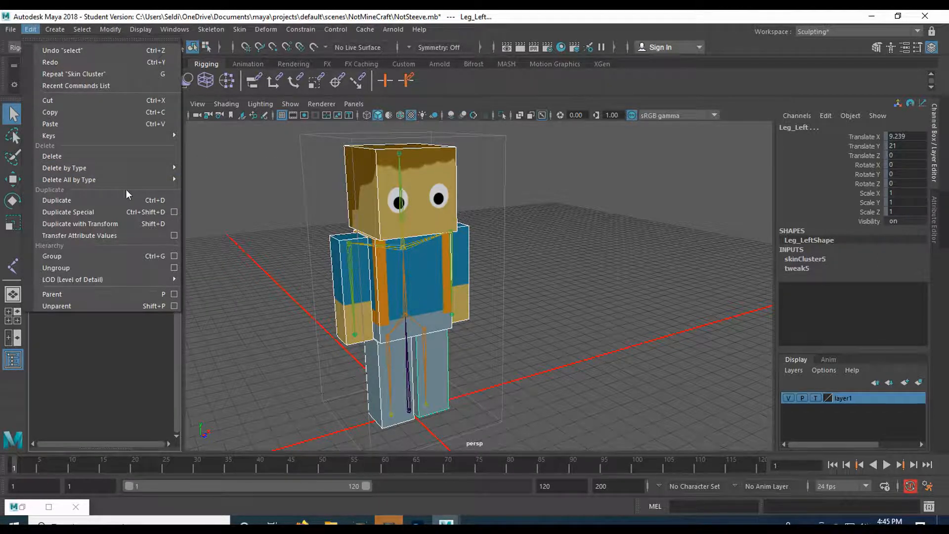
{"action": "mouse_move", "coordinate": [63, 168]}
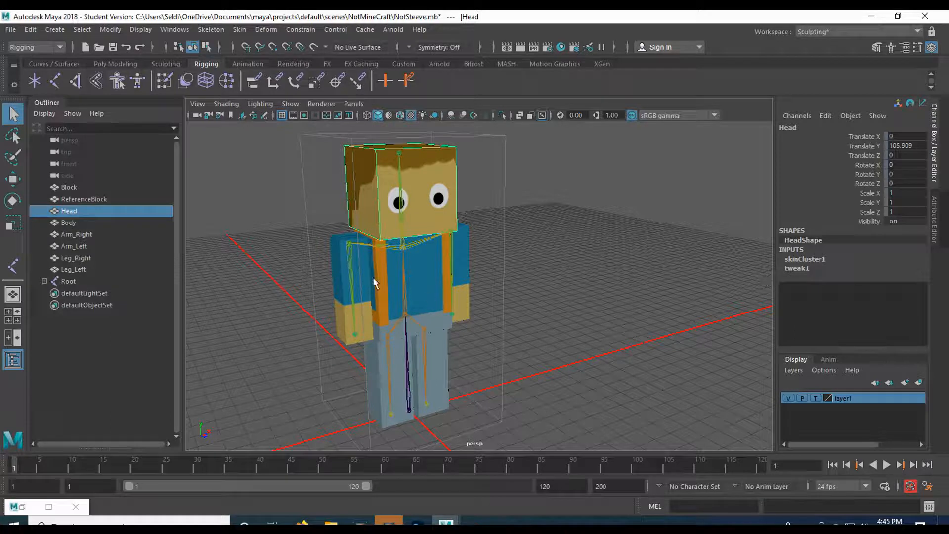
Step: Check the skeleton root and left arm mesh, then save the NotSteeve scene
{"action": "left_click", "coordinate": [68, 223]}
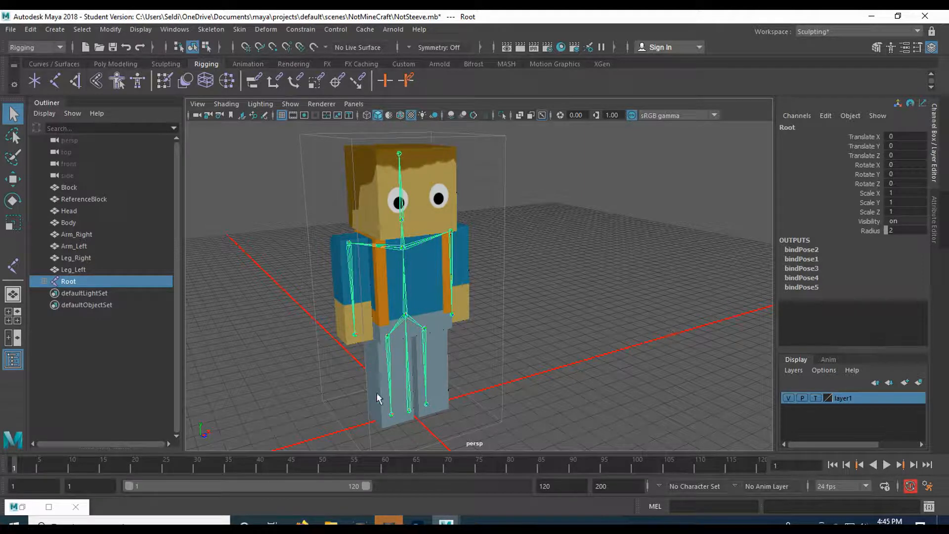
{"action": "left_click", "coordinate": [74, 246]}
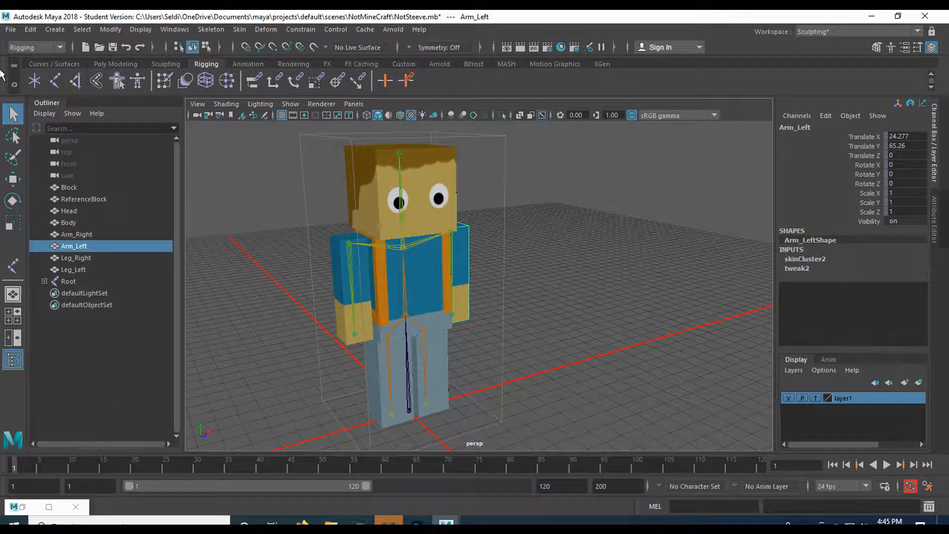
{"action": "left_click", "coordinate": [10, 28]}
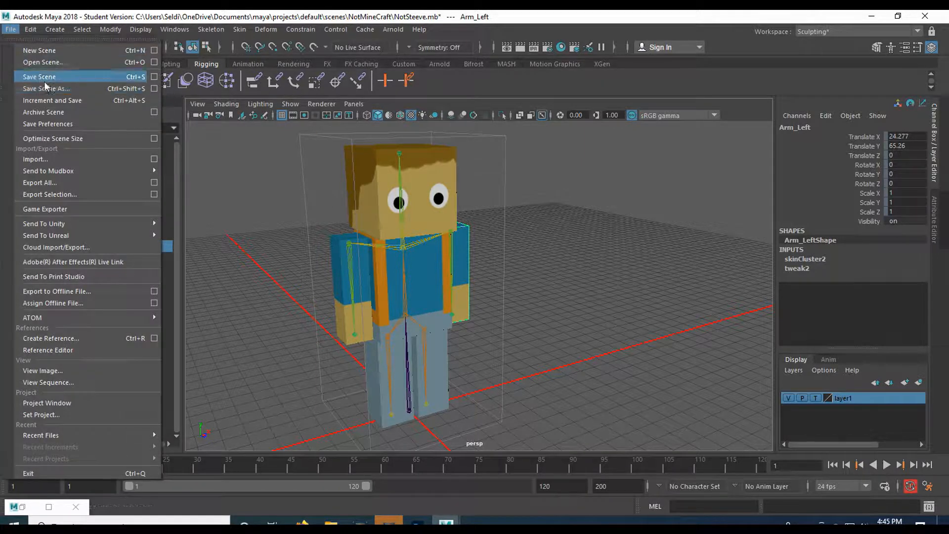
{"action": "left_click", "coordinate": [39, 76]}
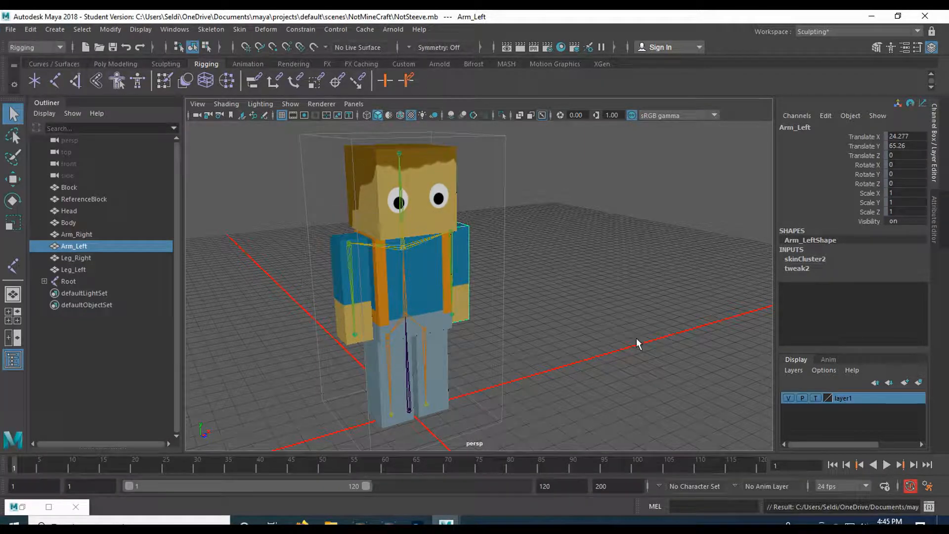